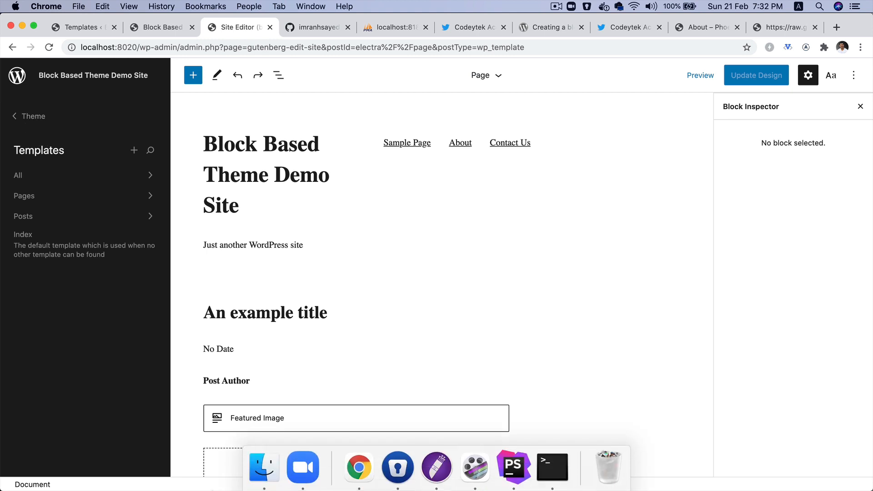
mouse_move(552, 468)
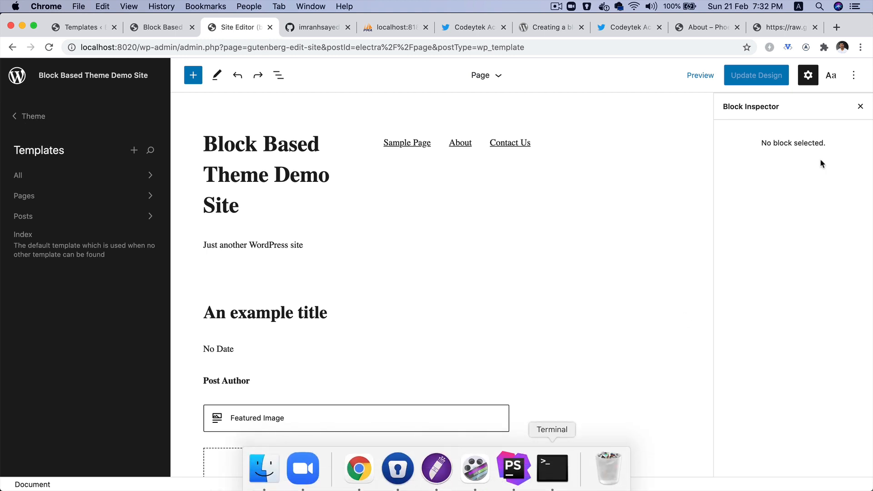
mouse_move(860, 75)
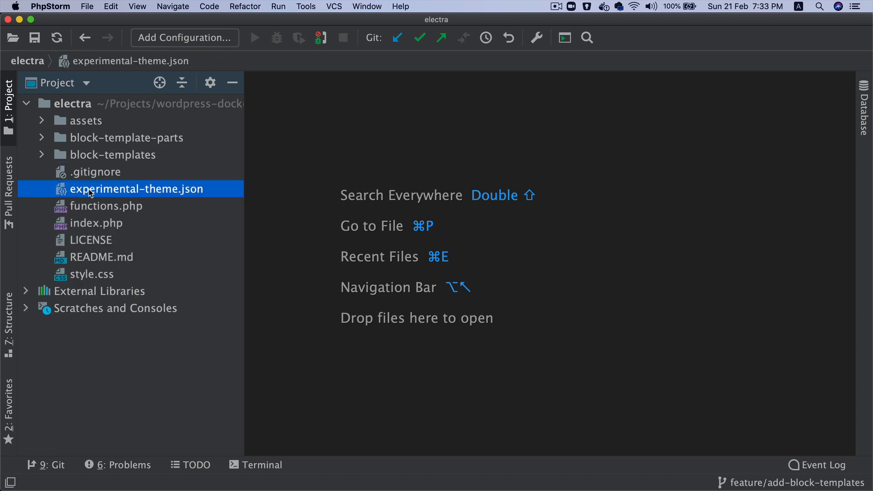
mouse_move(175, 198)
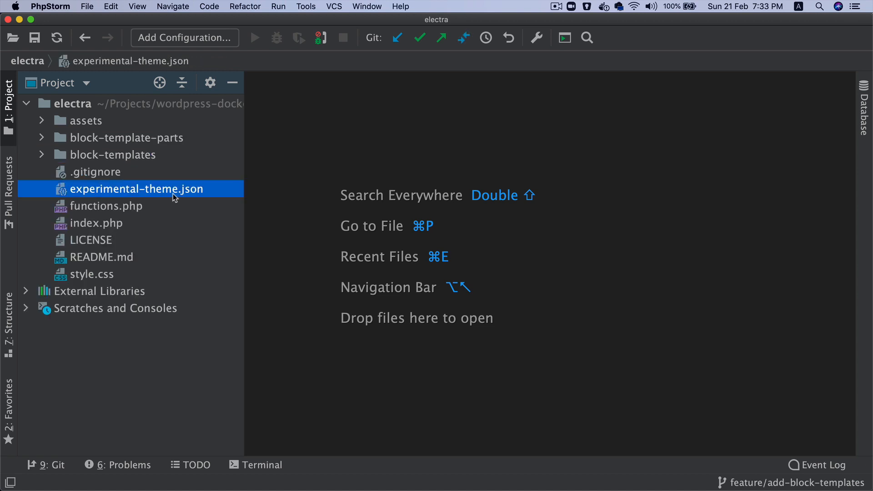
Open experimental-theme.json and inspect its settings object with an empty defaults entry
double_click(137, 189)
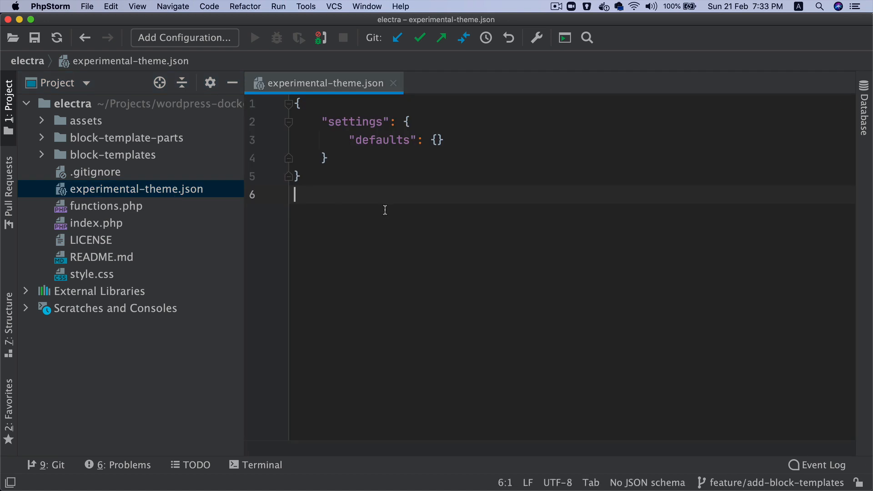
double_click(381, 139)
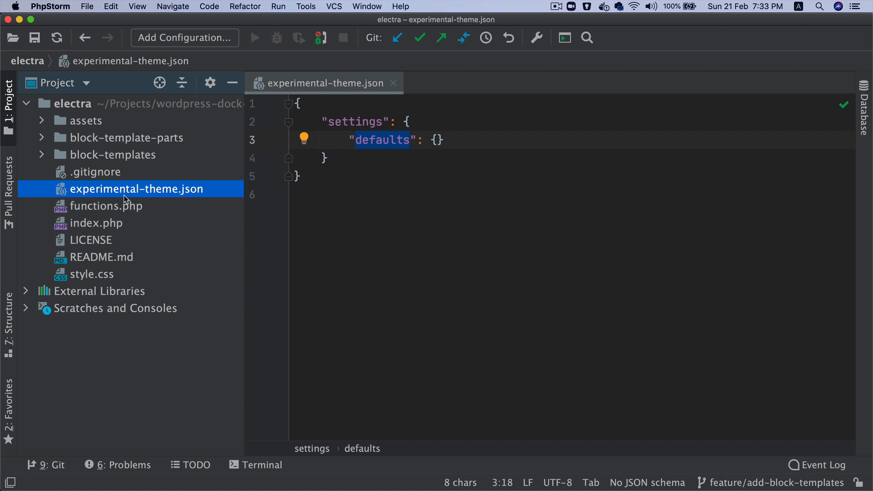
left_click(117, 137)
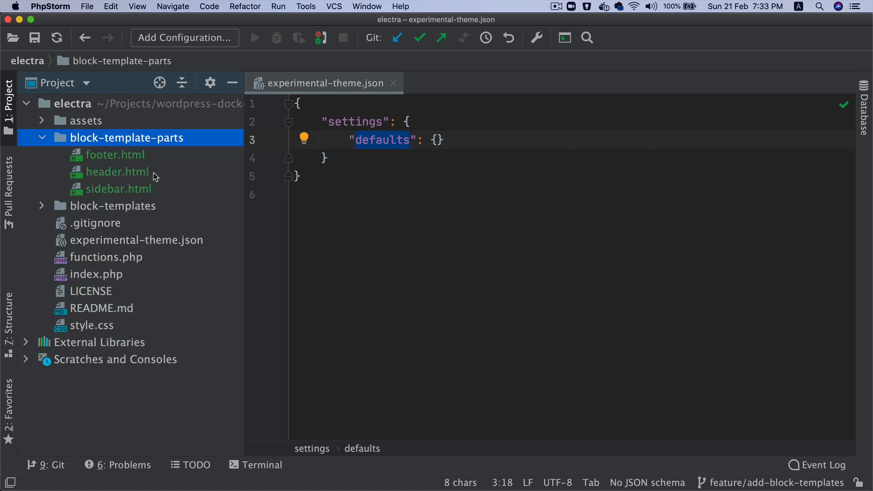
left_click(41, 137)
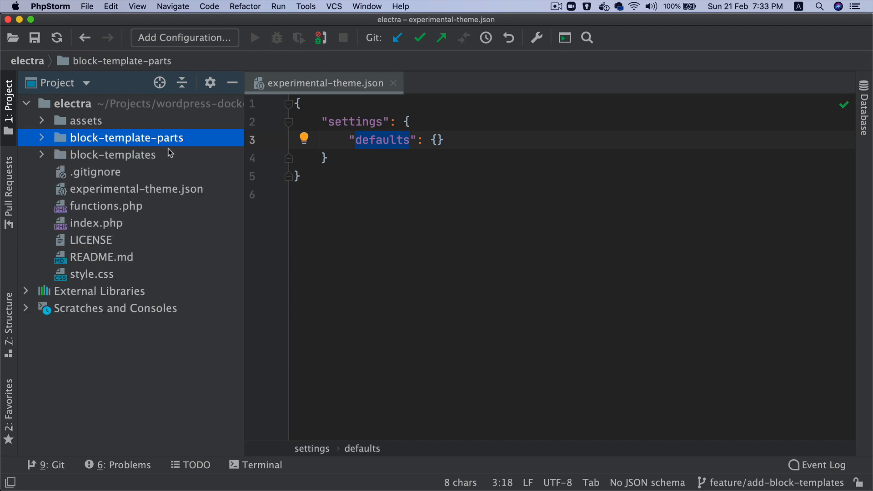
mouse_move(169, 151)
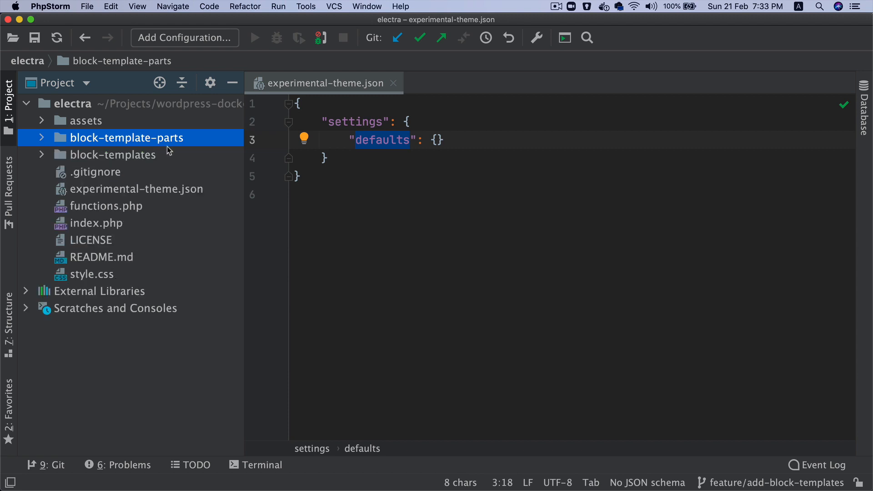
mouse_move(161, 153)
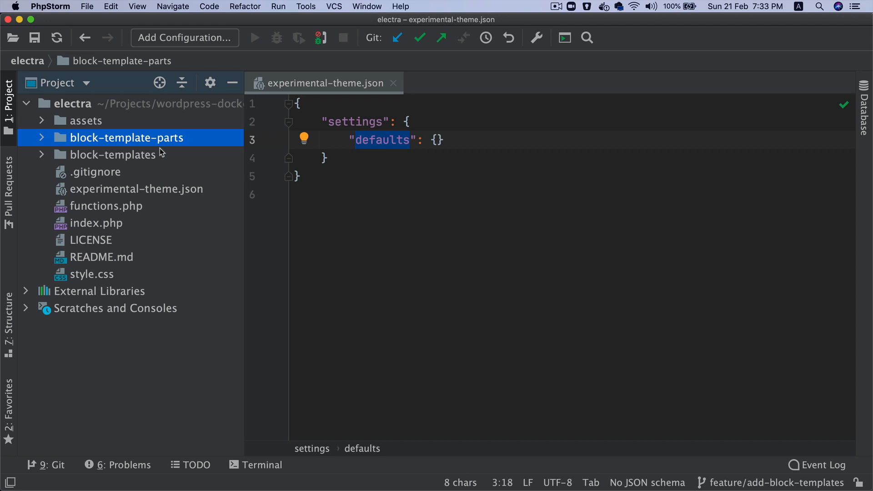
mouse_move(157, 168)
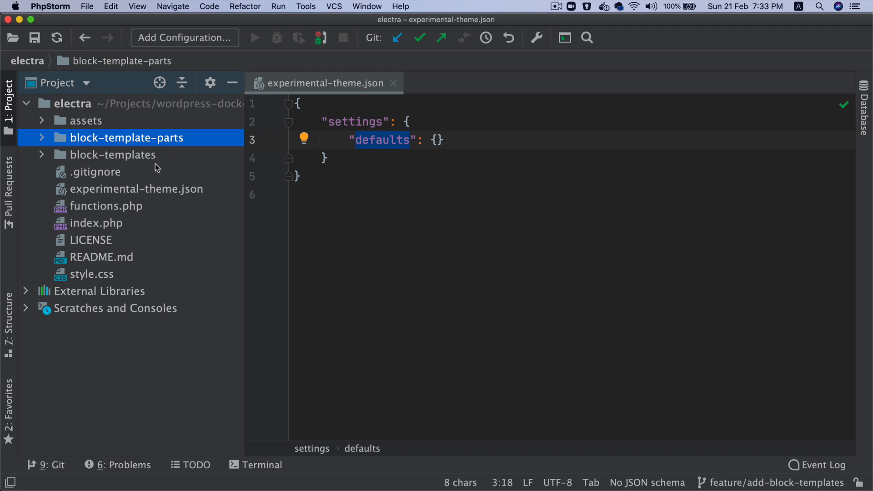
left_click(136, 189)
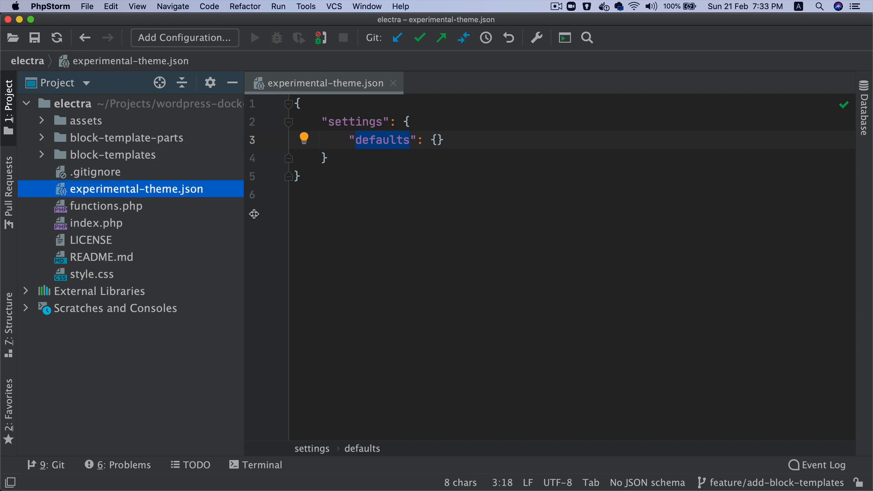
mouse_move(358, 466)
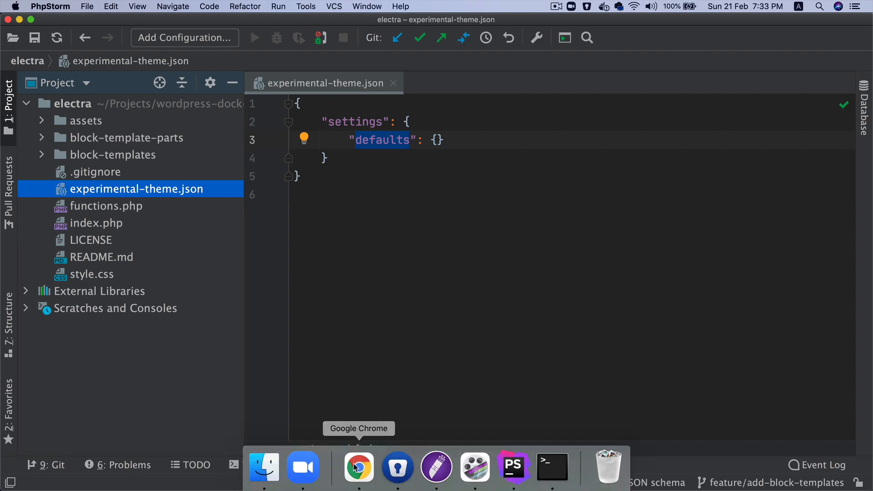
Read the Global styles introduction and expand the full global presets code example
left_click(358, 467)
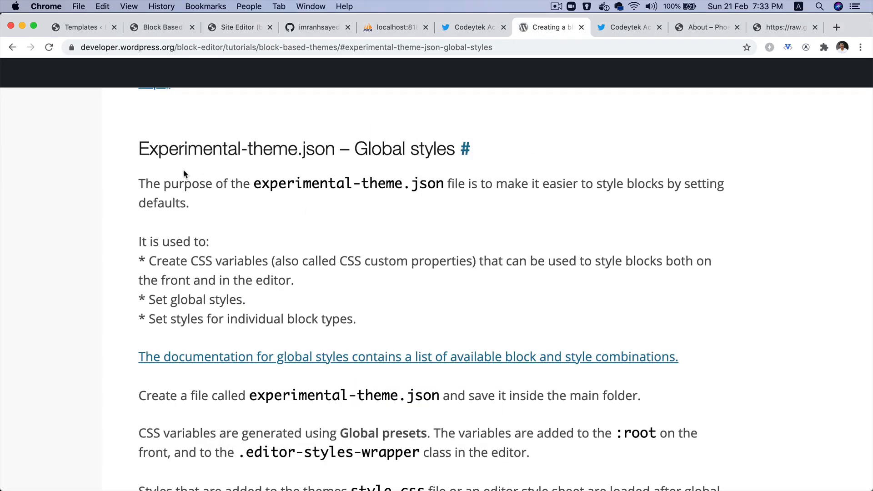
left_click_drag(161, 184, 396, 183)
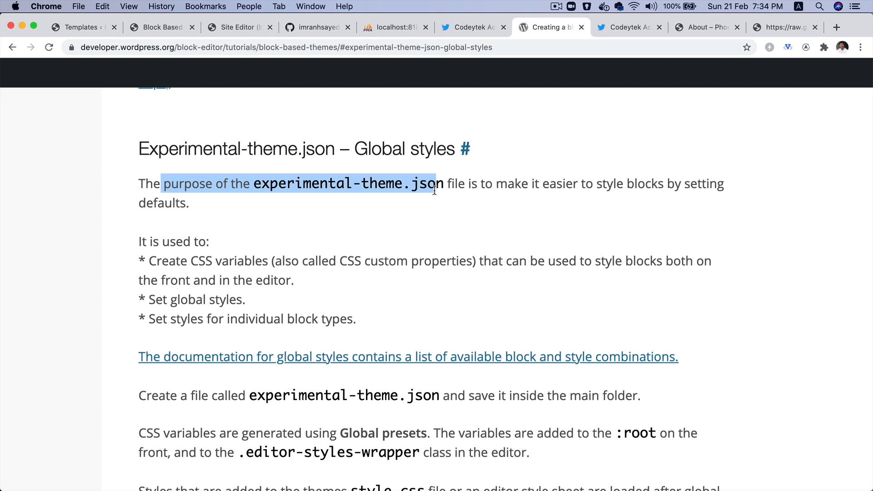
mouse_move(248, 277)
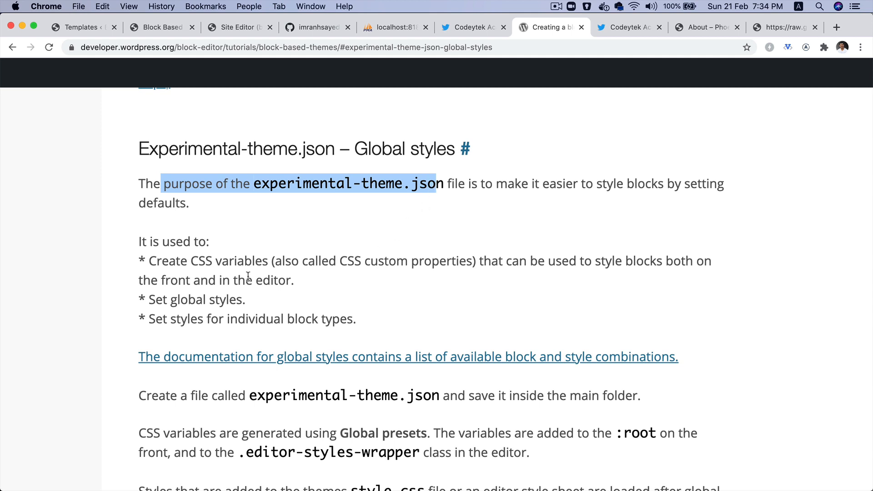
double_click(213, 300)
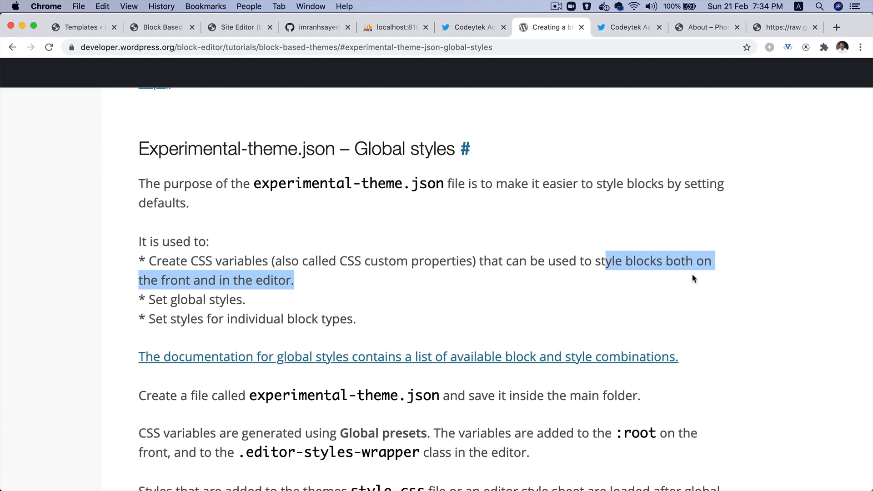
mouse_move(245, 306)
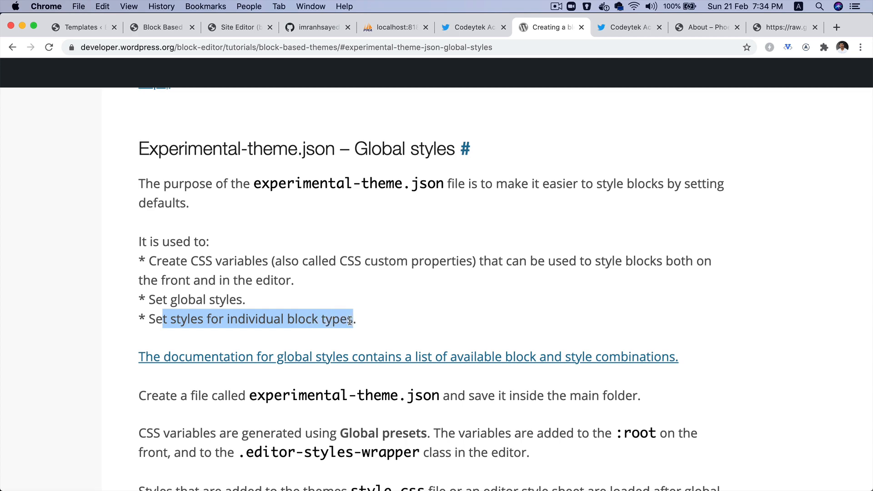
scroll("down", 3)
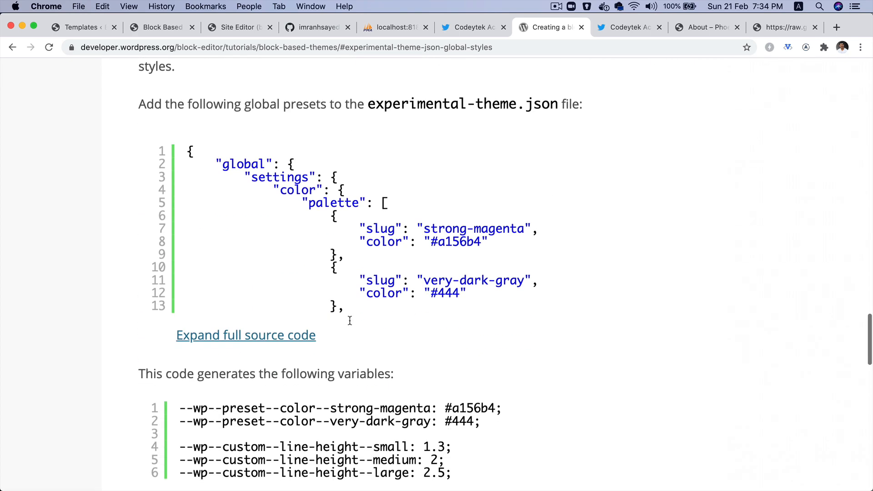
scroll("down", 3)
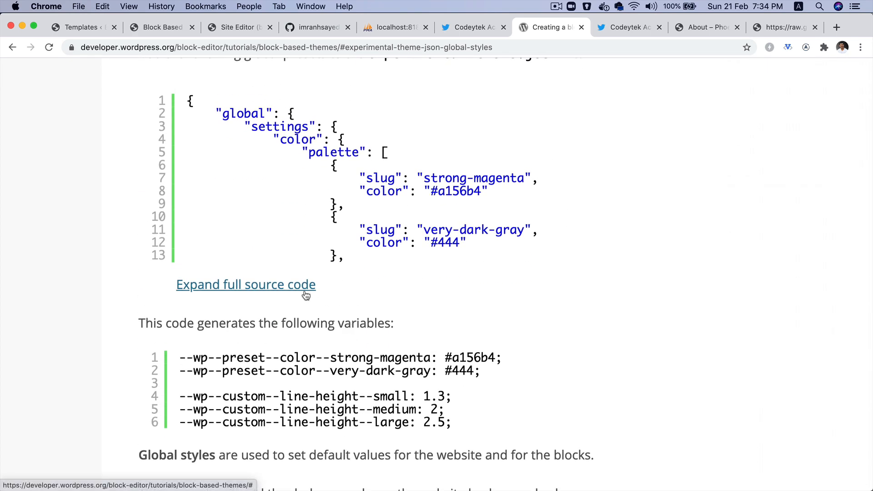
left_click(246, 284)
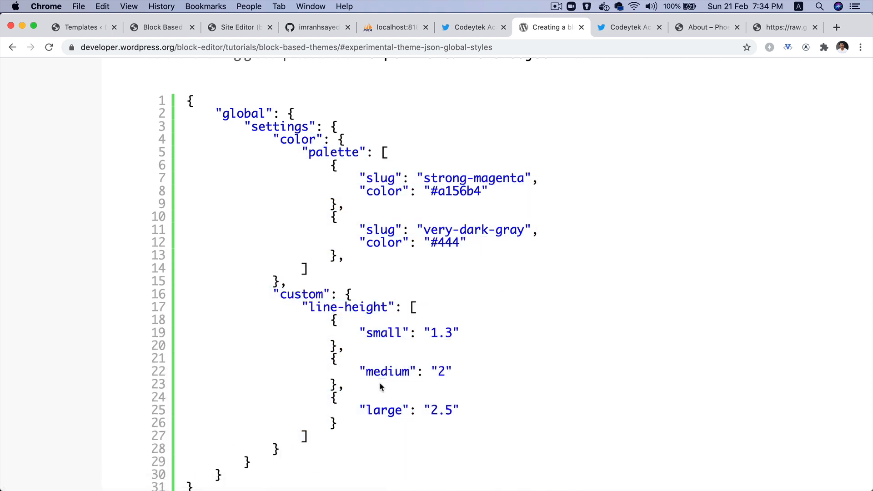
mouse_move(336, 225)
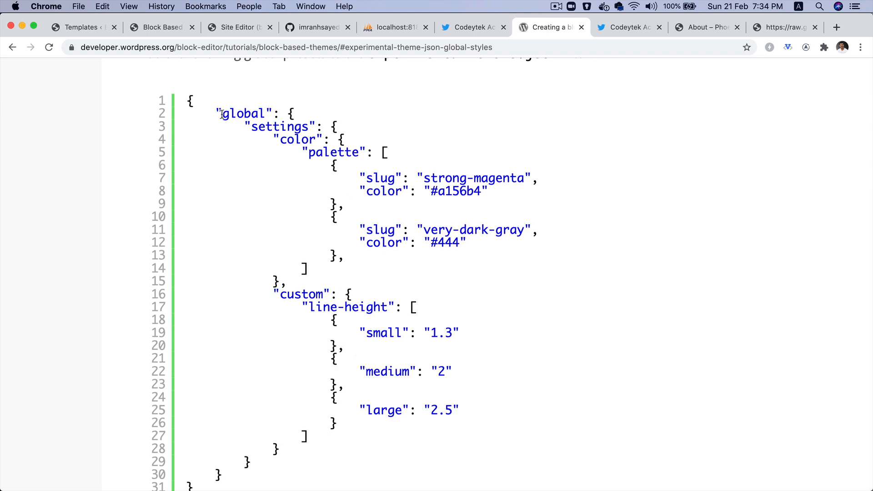
Scroll to the Block styles example and highlight the core/heading/h2 block name
scroll("down", 3)
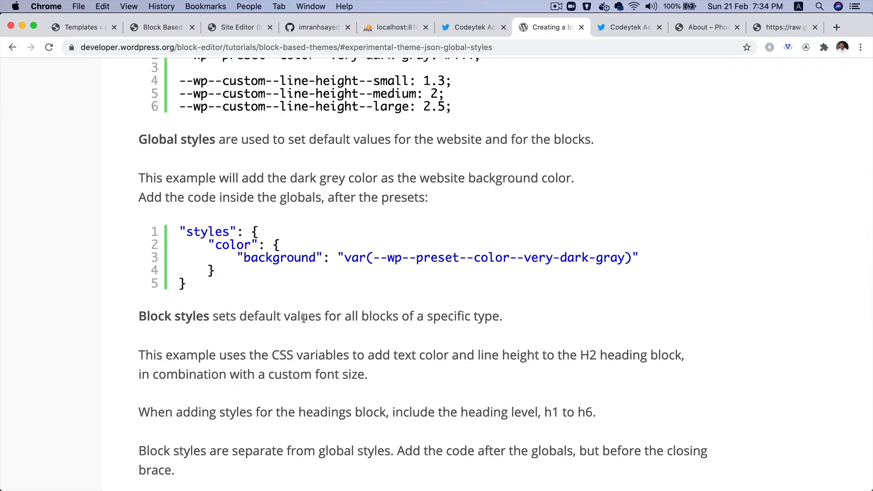
scroll("down", 3)
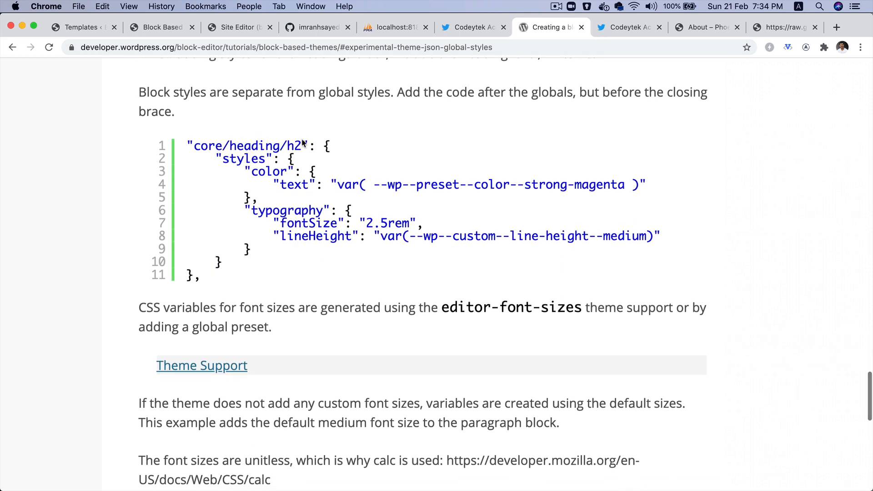
double_click(247, 145)
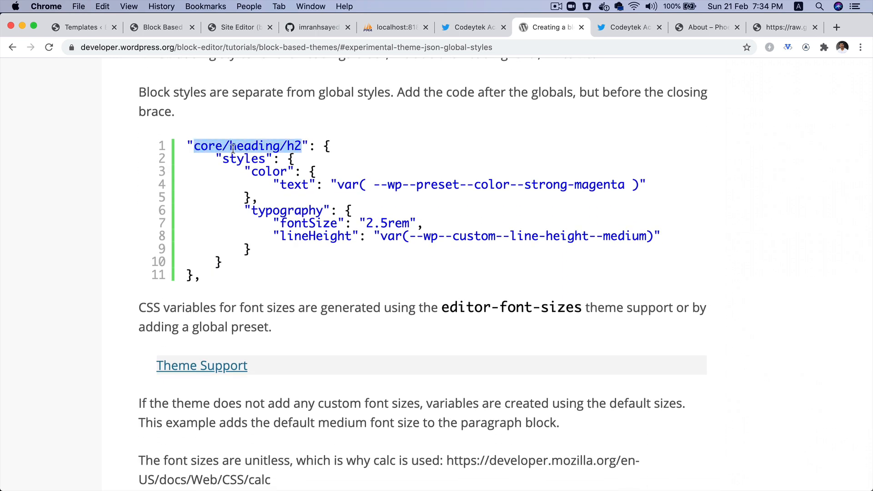
left_click(296, 159)
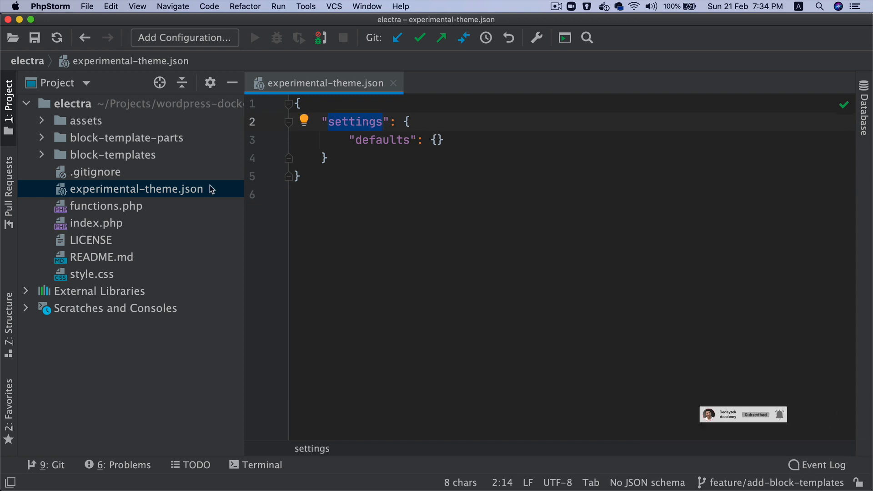
mouse_move(145, 200)
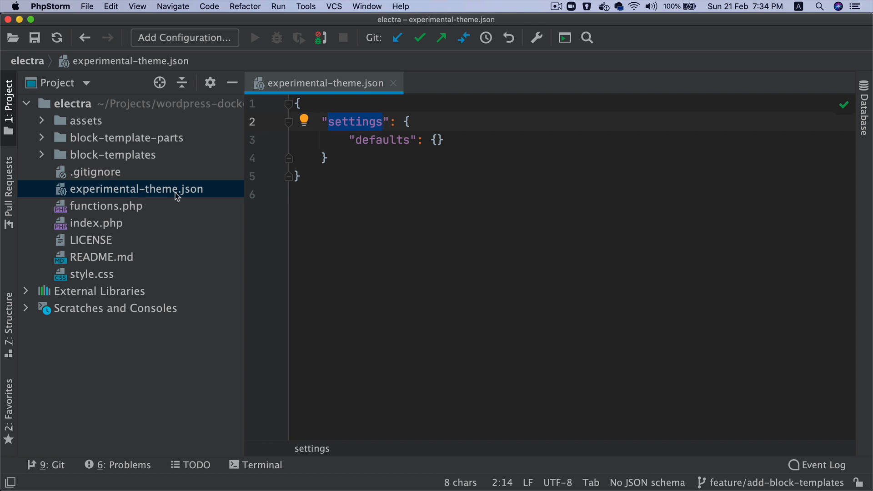
mouse_move(210, 197)
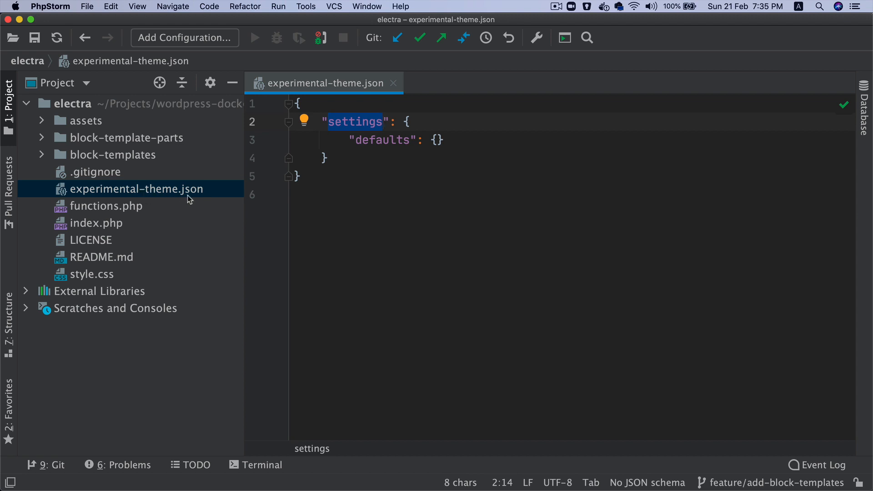
Open the electra theme's experimental-theme.json from the Project tool window
left_click(91, 274)
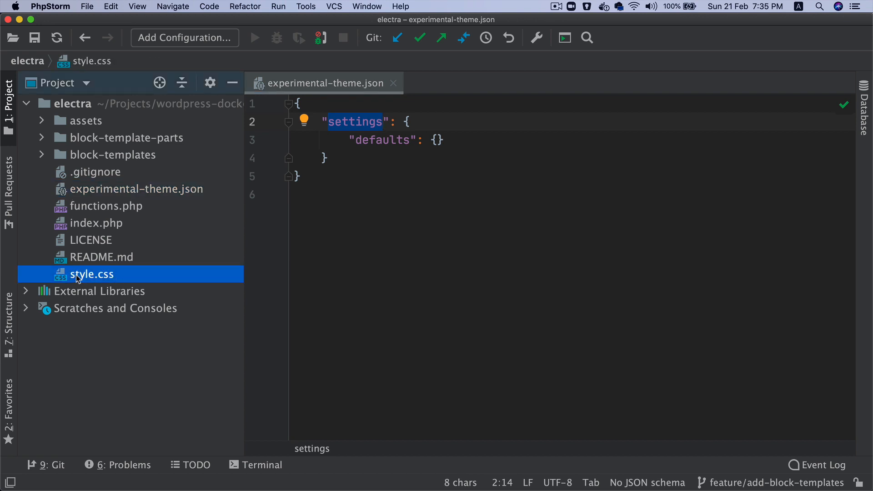
mouse_move(189, 199)
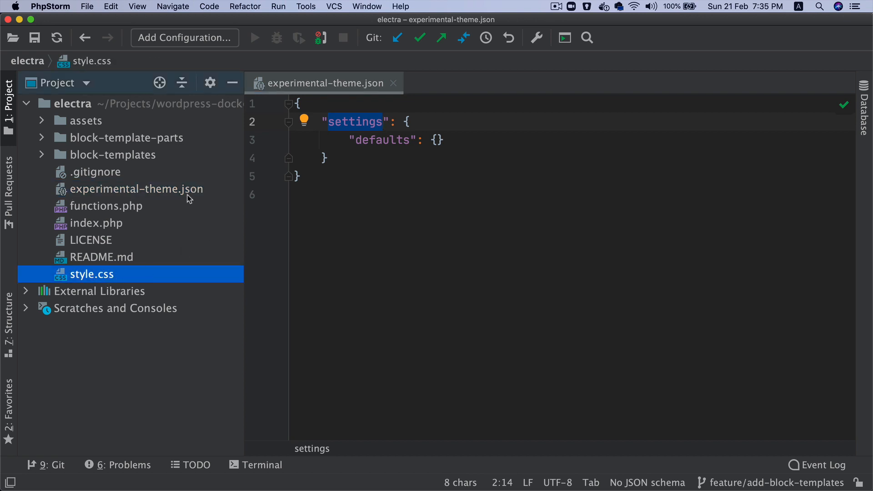
left_click(136, 188)
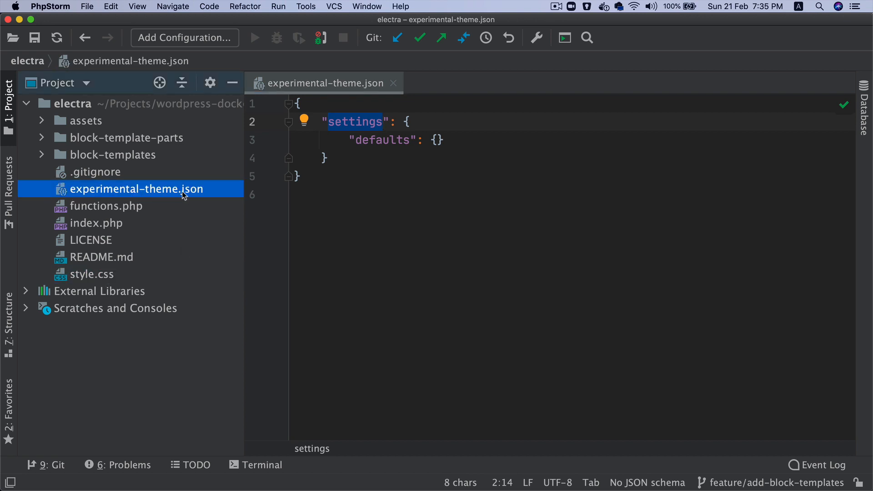
mouse_move(195, 195)
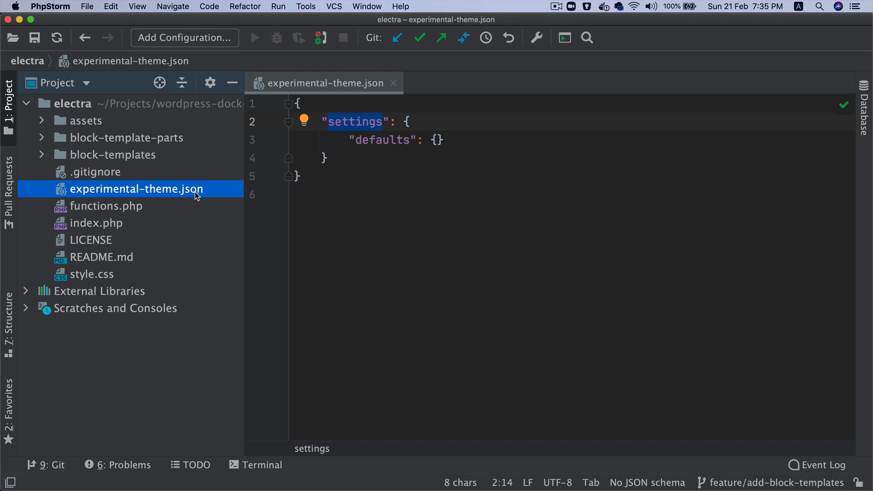
left_click(295, 194)
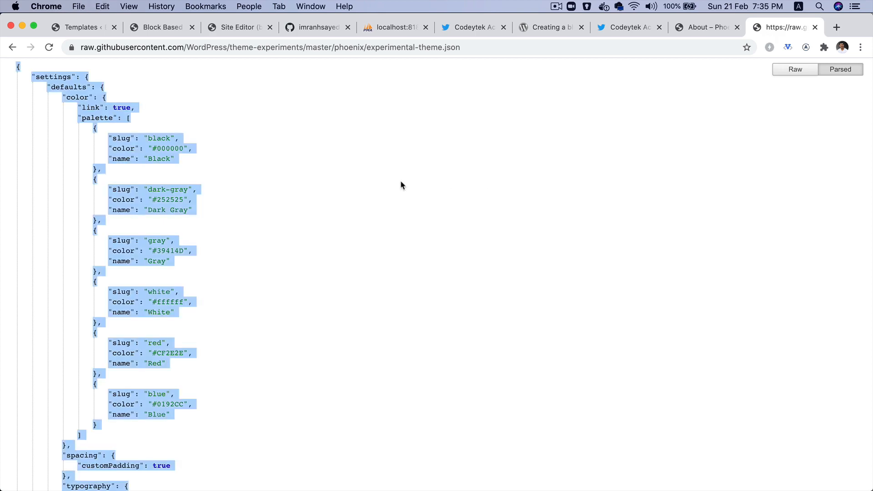
Go from the GitHub profile's Repositories list to the electra repository page
left_click(314, 26)
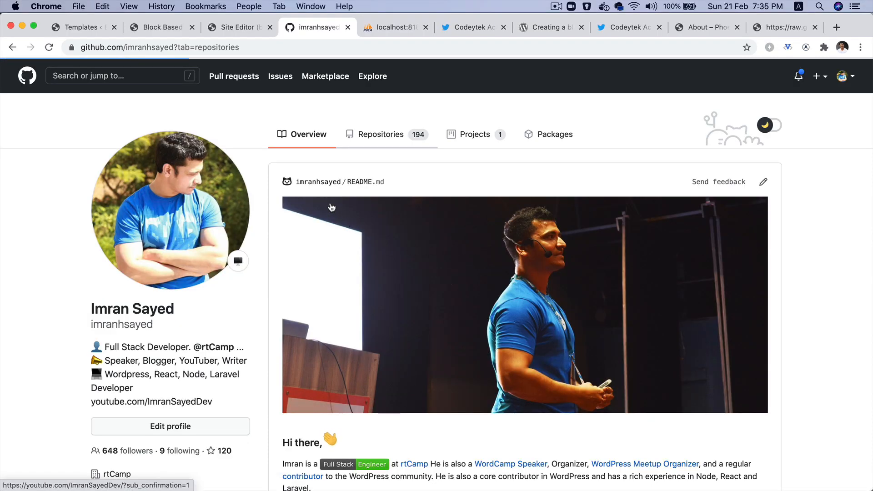
left_click(381, 135)
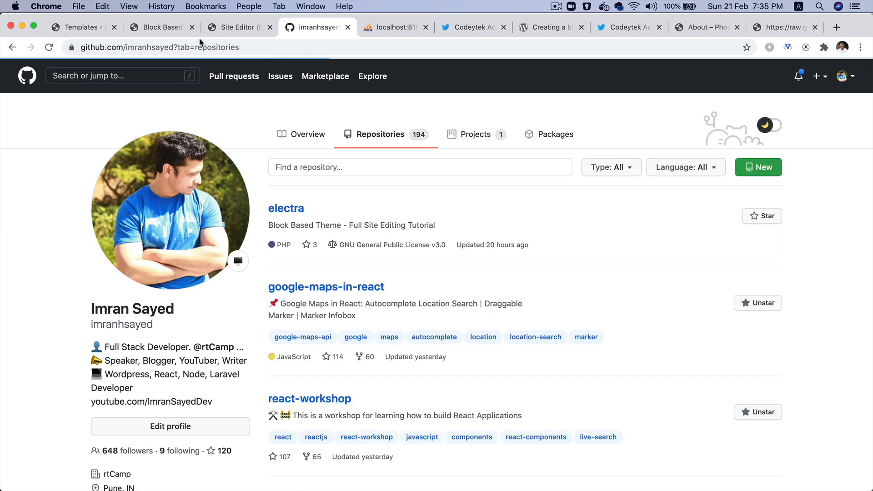
left_click(285, 208)
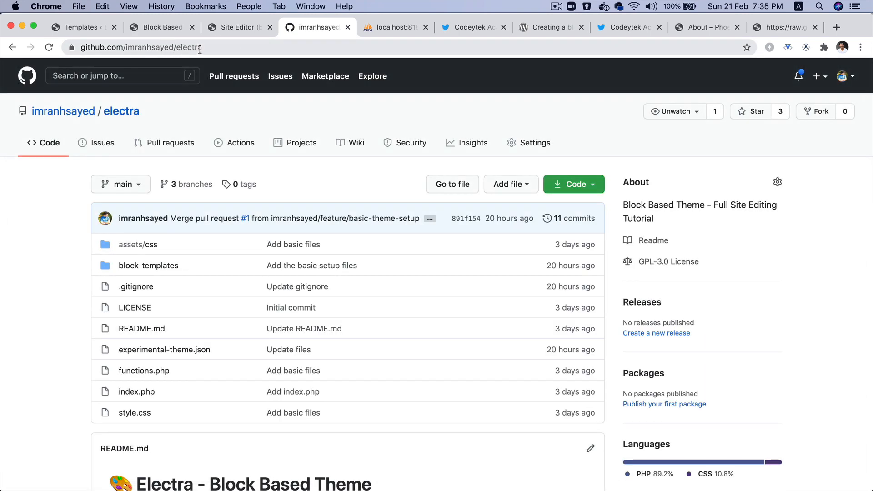
mouse_move(165, 350)
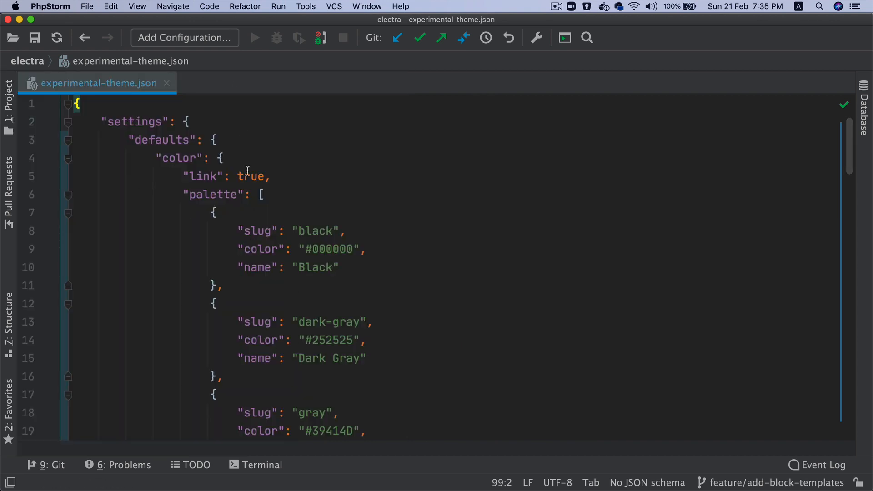
left_click(227, 158)
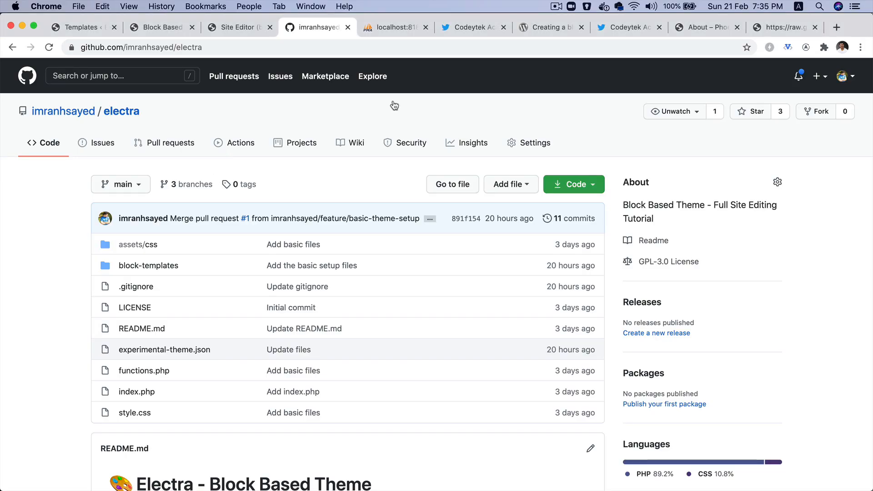
Browse all templates to open Index, then open the More options menu
left_click(236, 27)
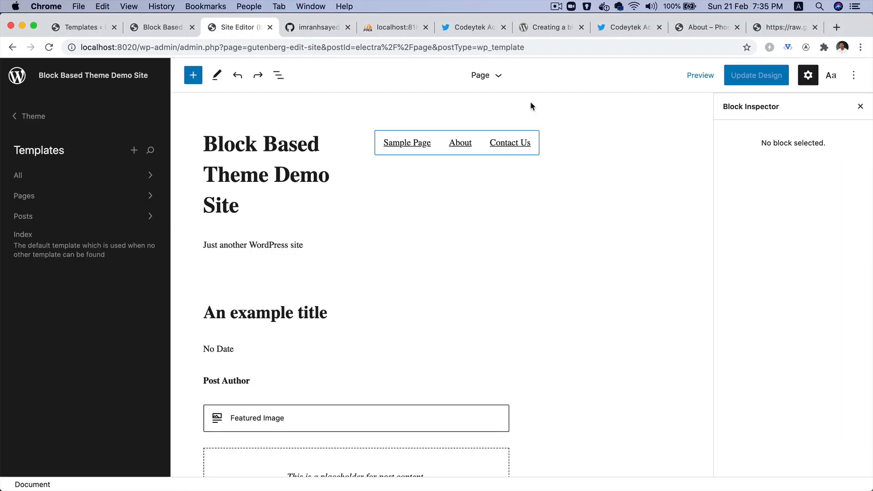
left_click(17, 75)
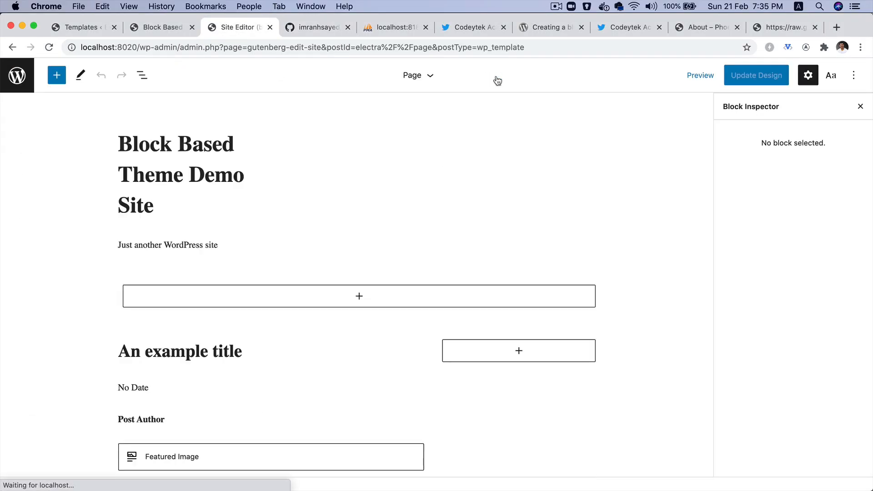
left_click(417, 75)
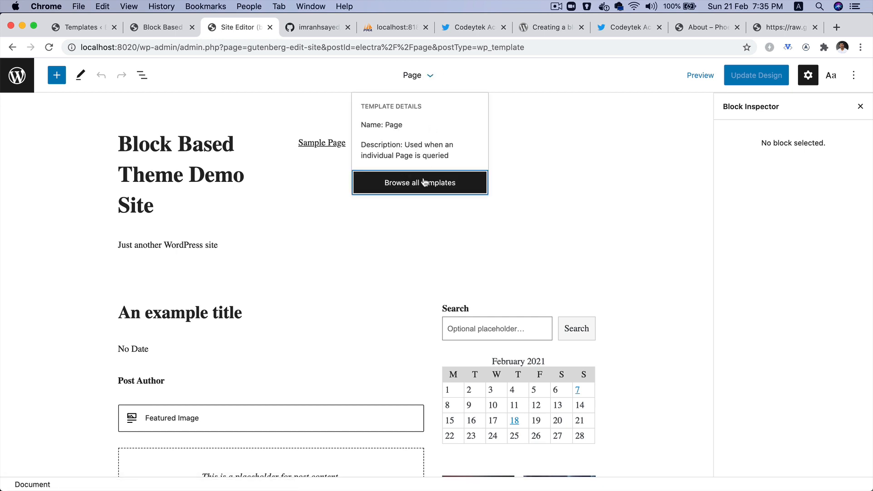
left_click(419, 182)
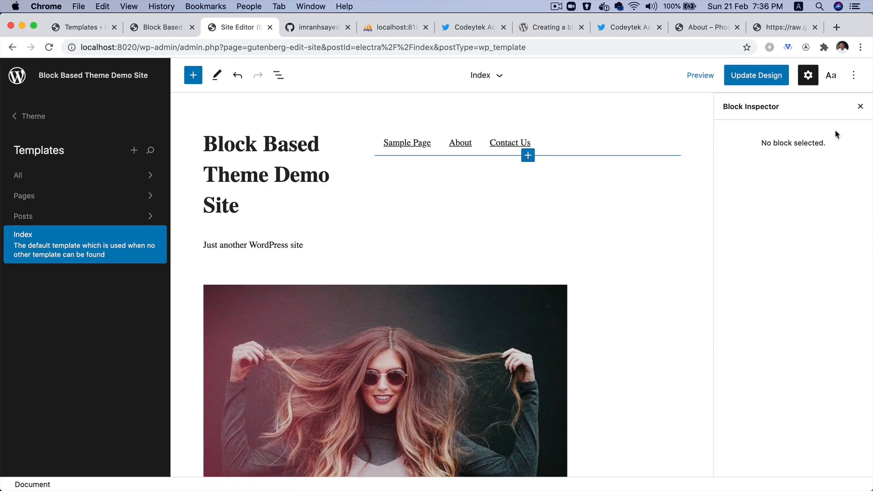
left_click(855, 75)
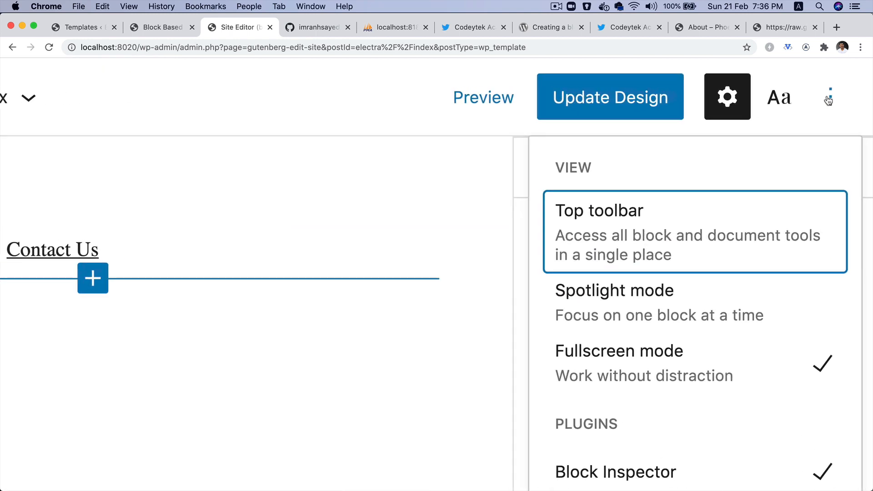
scroll("down", 3)
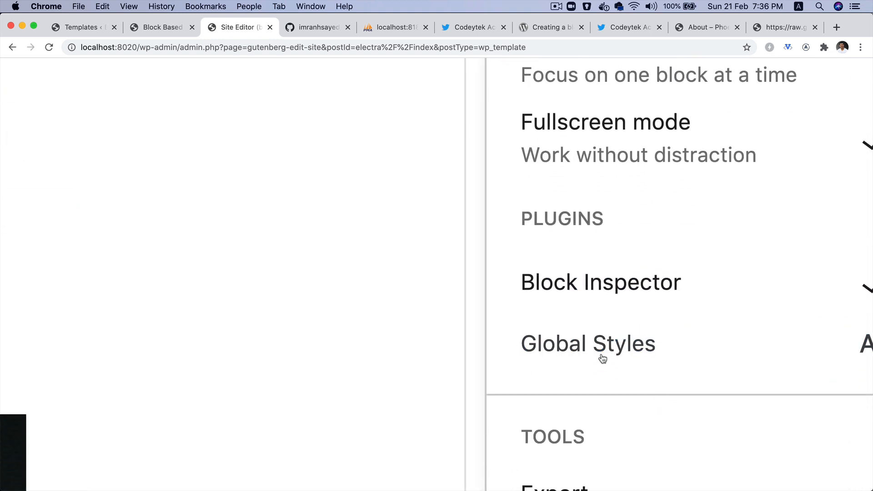
Open Global Styles and scroll to the palette listing Black, Dark Gray and Gray
left_click(588, 344)
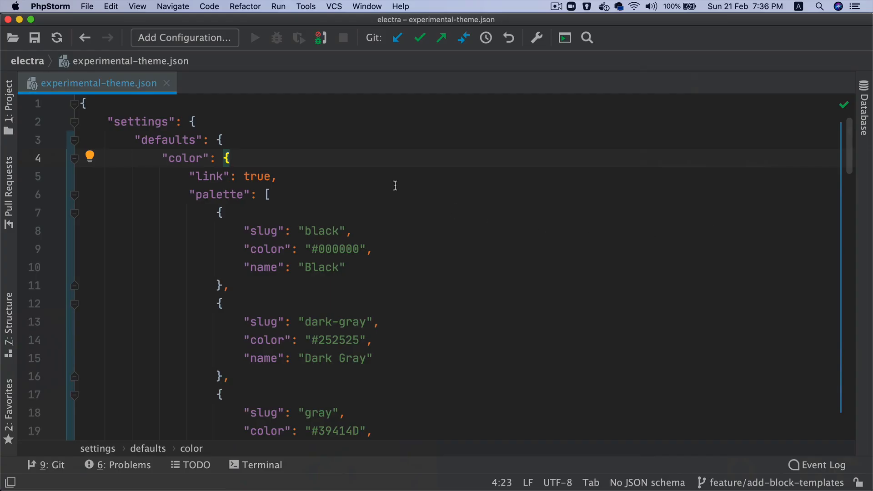
double_click(141, 122)
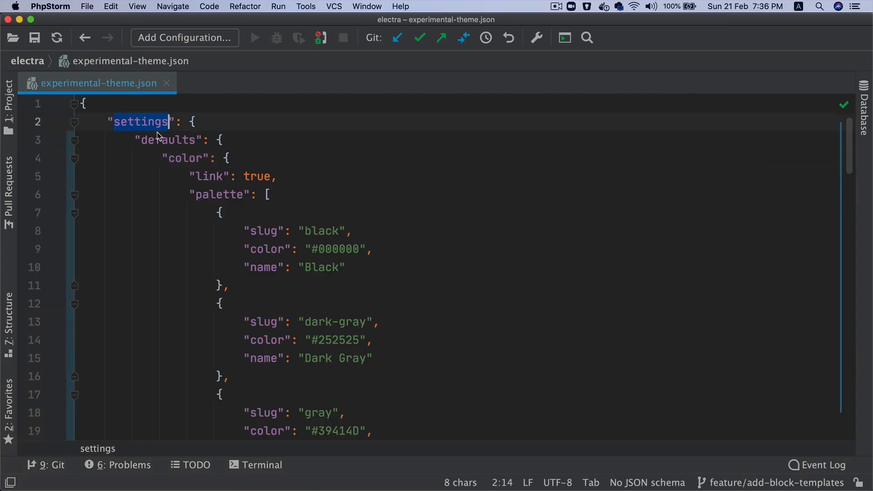
double_click(184, 157)
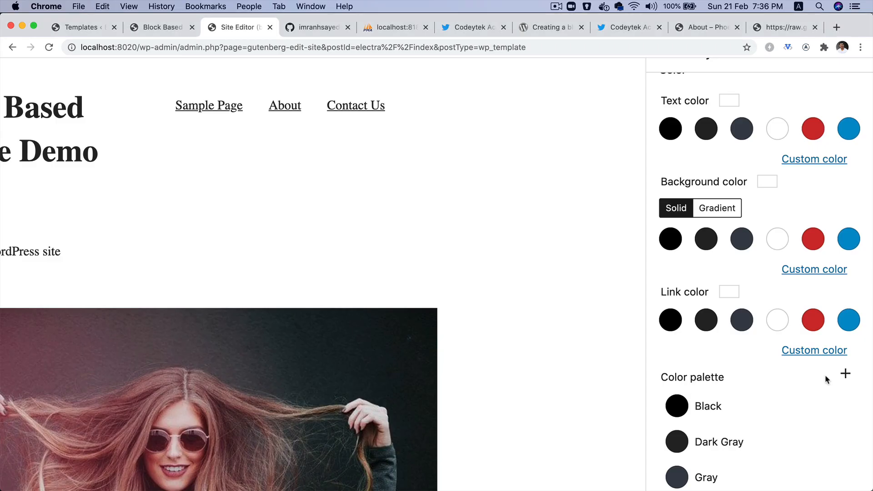
scroll("down", 3)
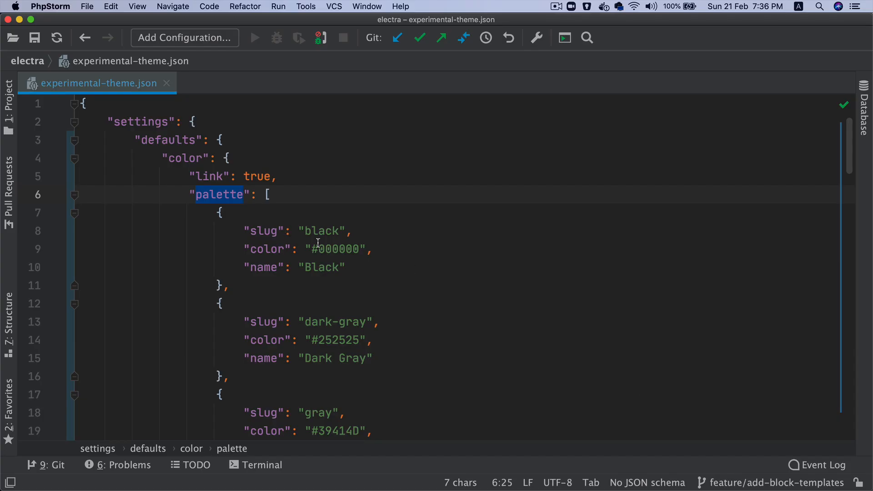
Replace the first palette colour with Orange, hex #FFA500
double_click(322, 267)
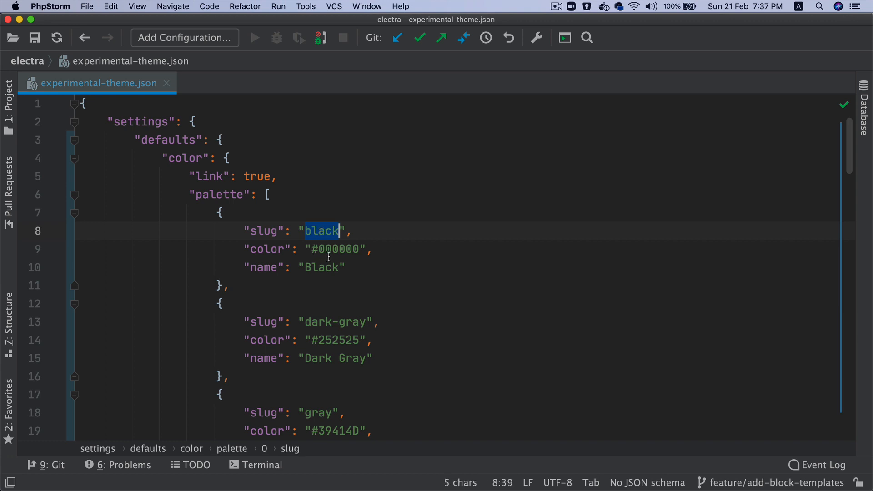
double_click(335, 249)
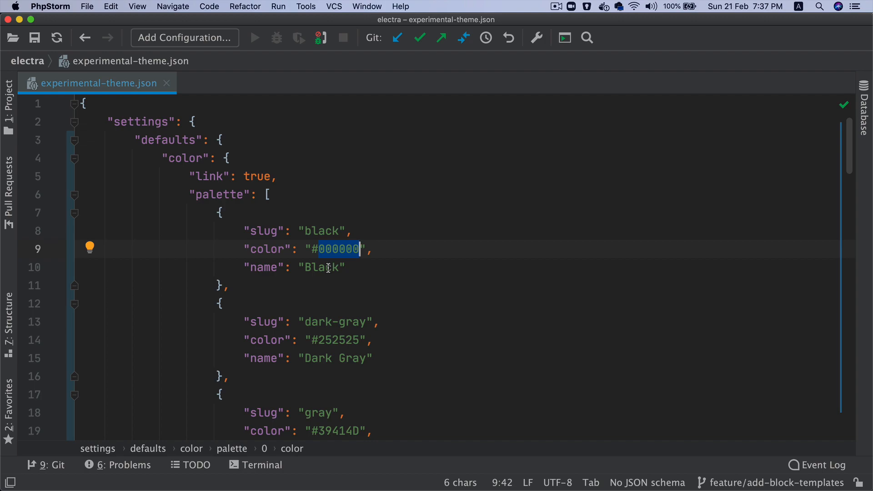
double_click(322, 267)
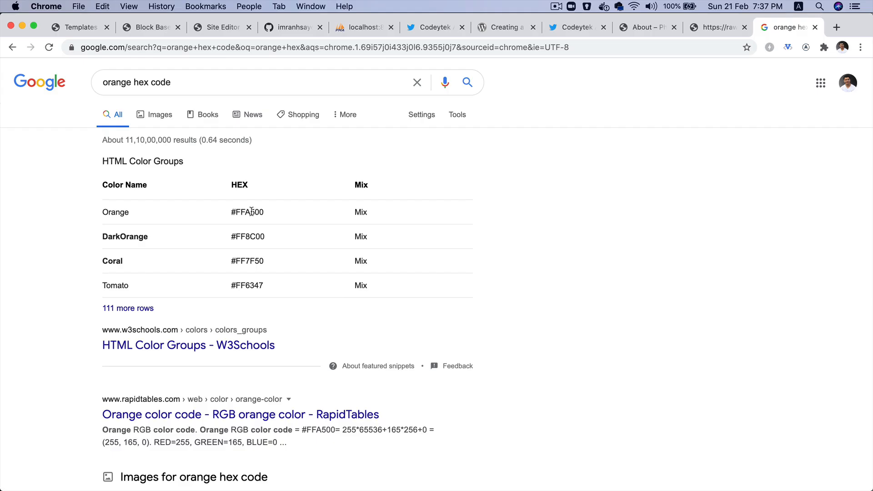
left_click(228, 27)
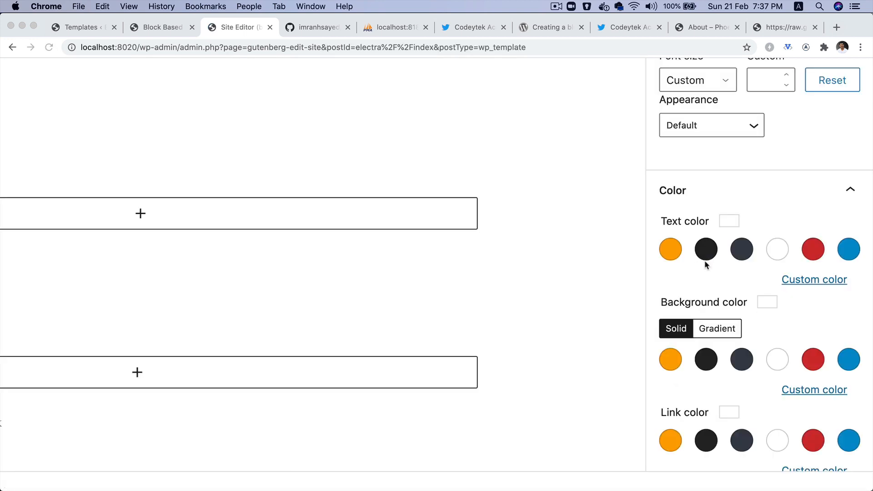
scroll("down", 3)
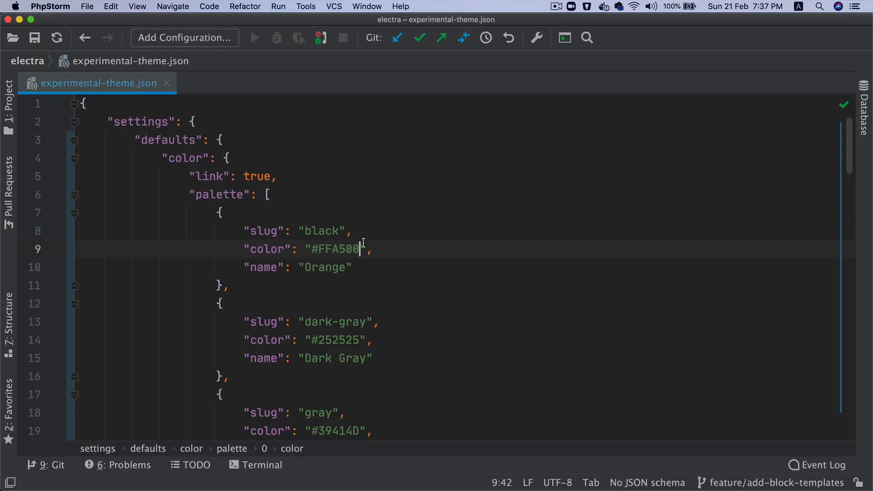
type("\\t")
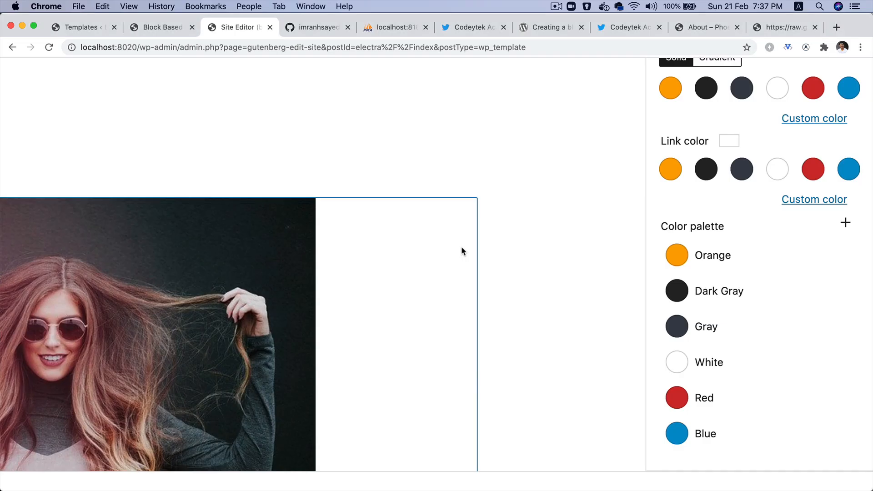
Reload the Site Editor and scroll Global Styles to the palette showing Black first
left_click(712, 255)
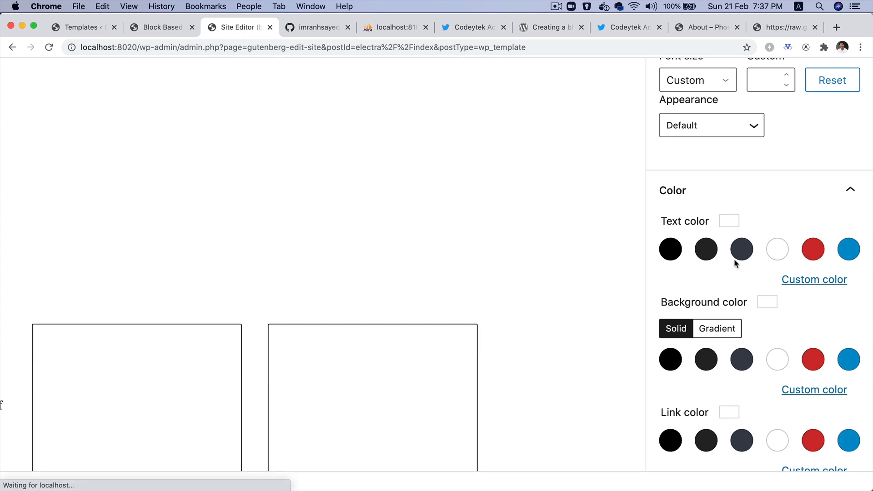
scroll("down", 3)
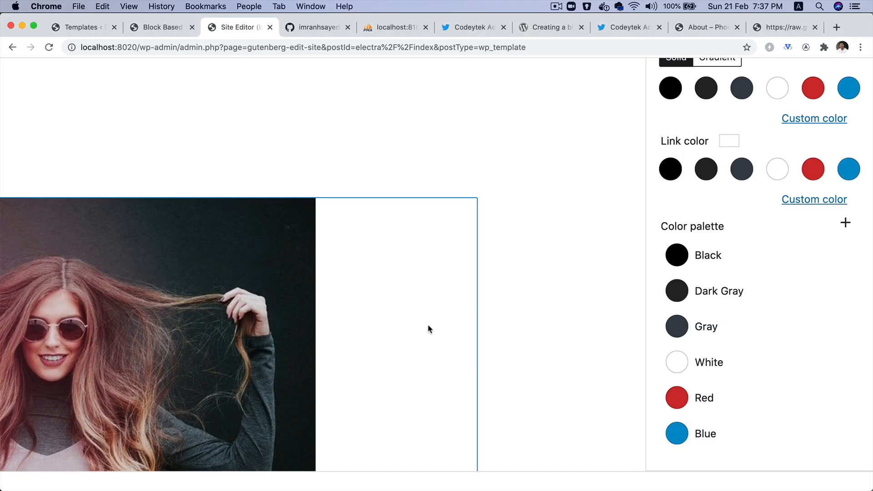
left_click(718, 290)
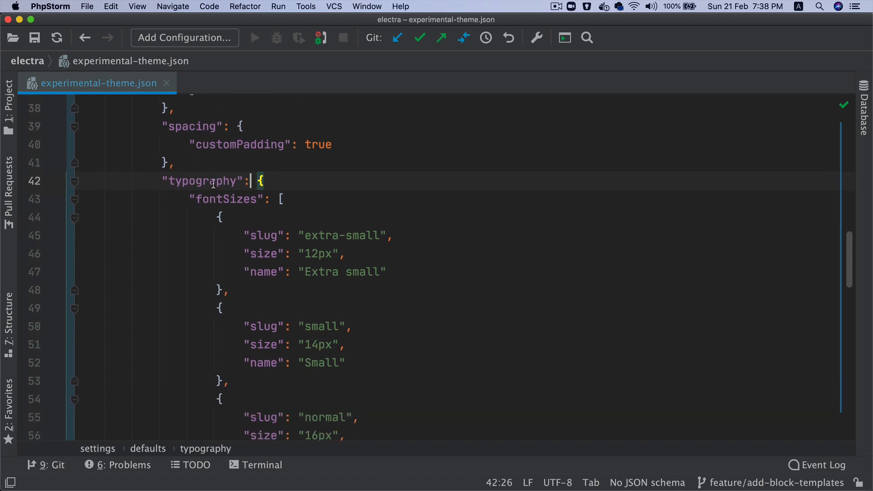
left_click(233, 198)
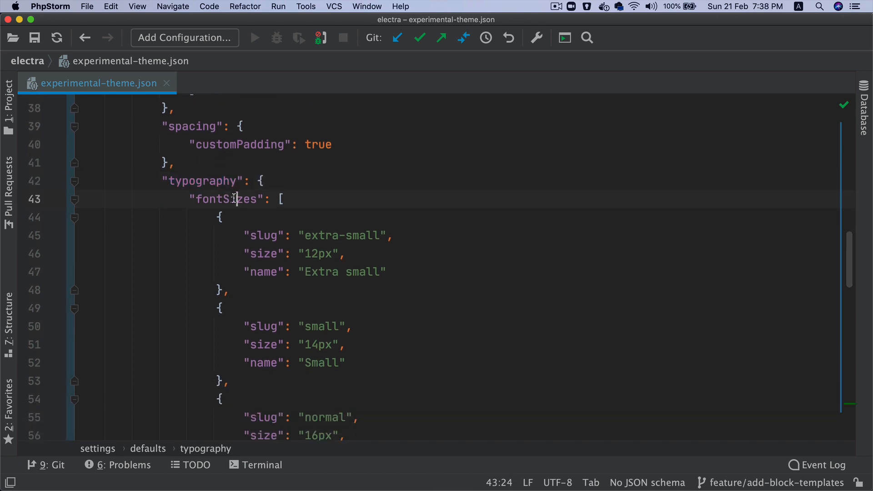
double_click(225, 199)
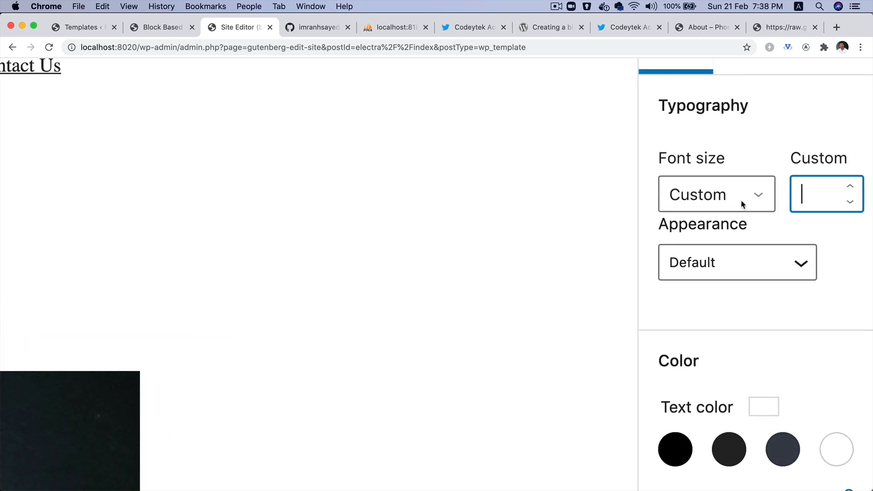
left_click(715, 194)
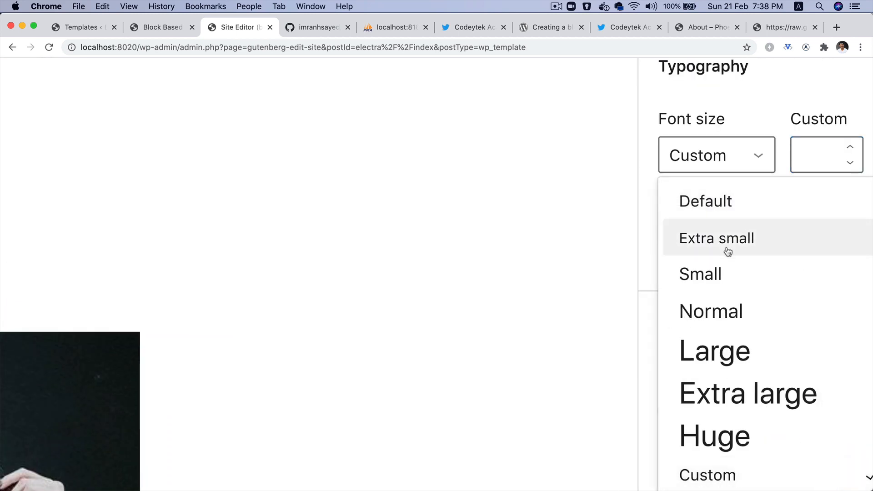
mouse_move(735, 403)
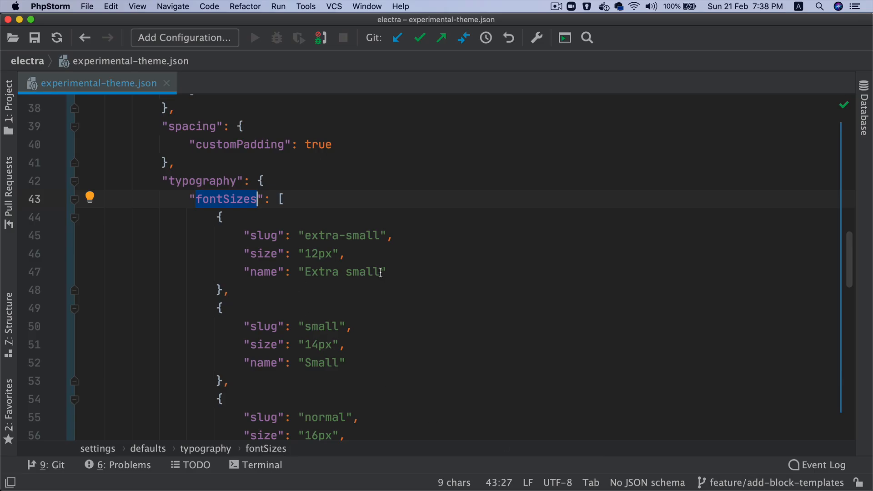
double_click(342, 272)
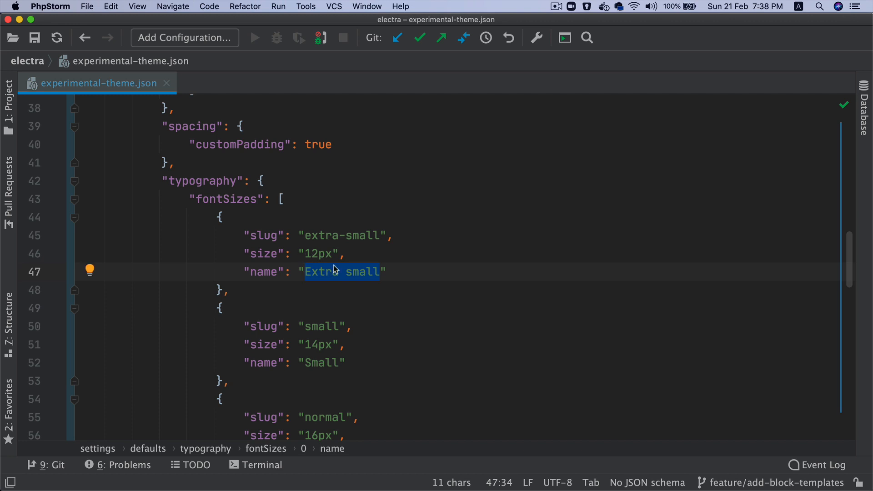
scroll("down", 3)
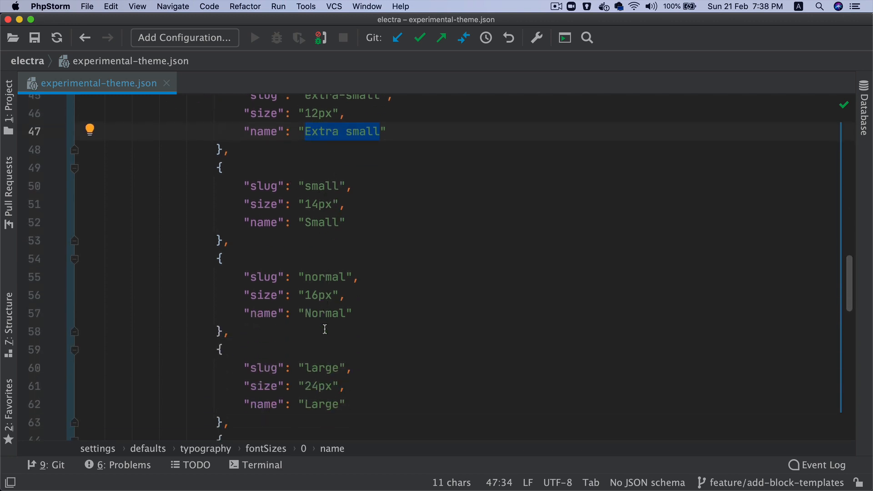
scroll("down", 3)
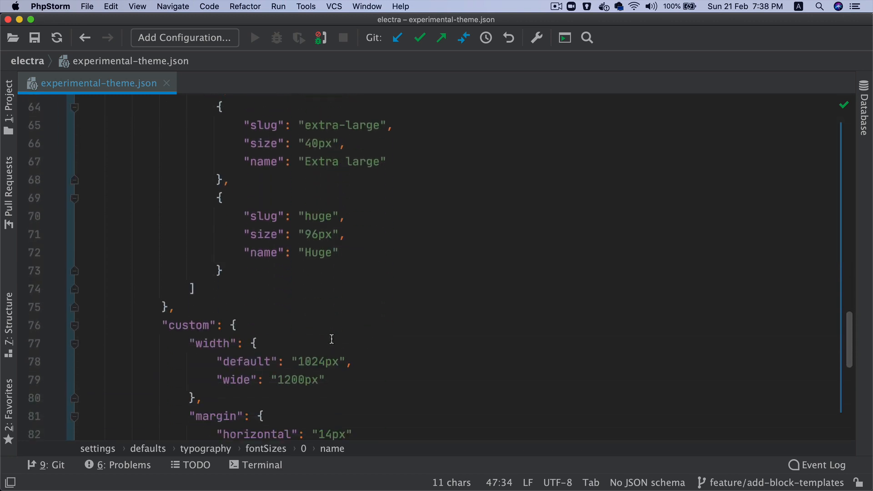
scroll("down", 3)
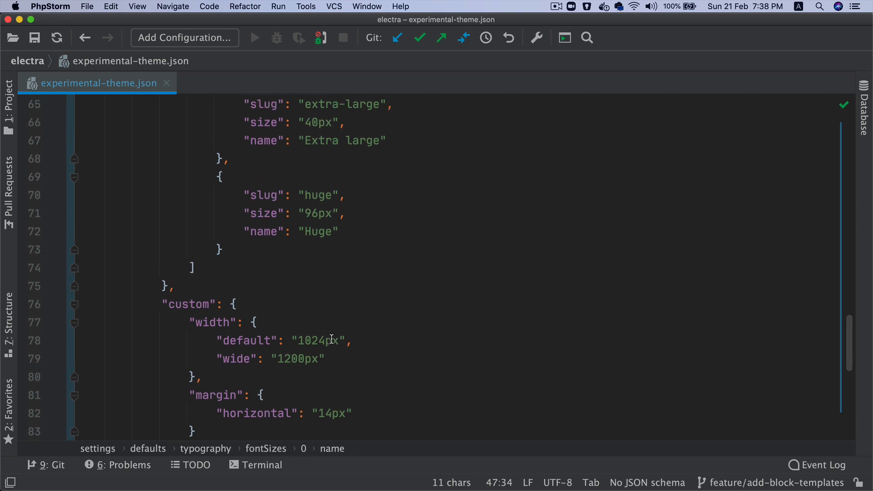
mouse_move(315, 132)
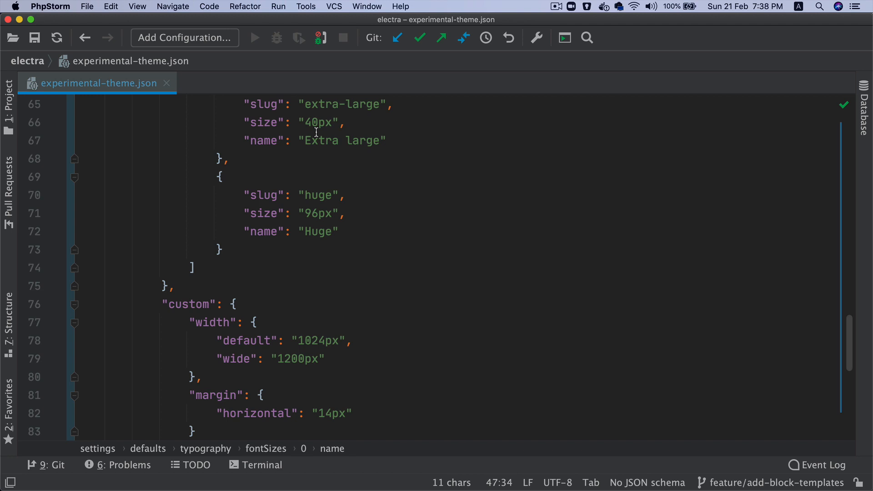
left_click(46, 6)
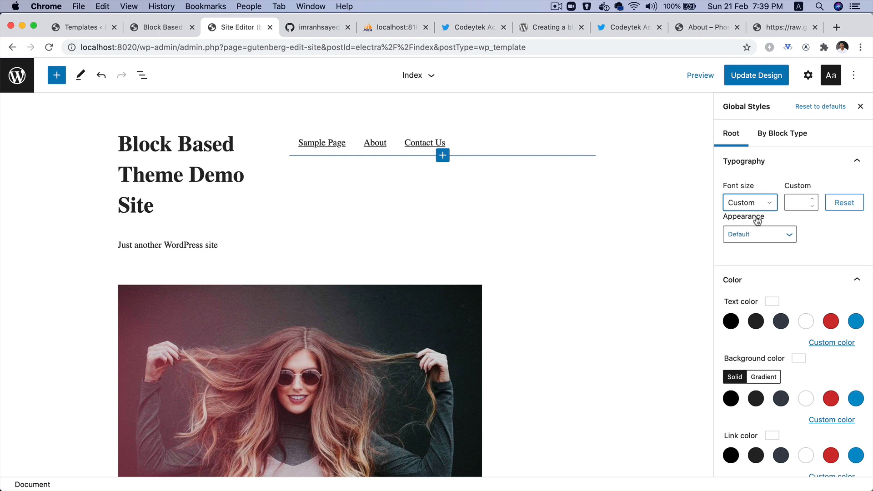
left_click(749, 201)
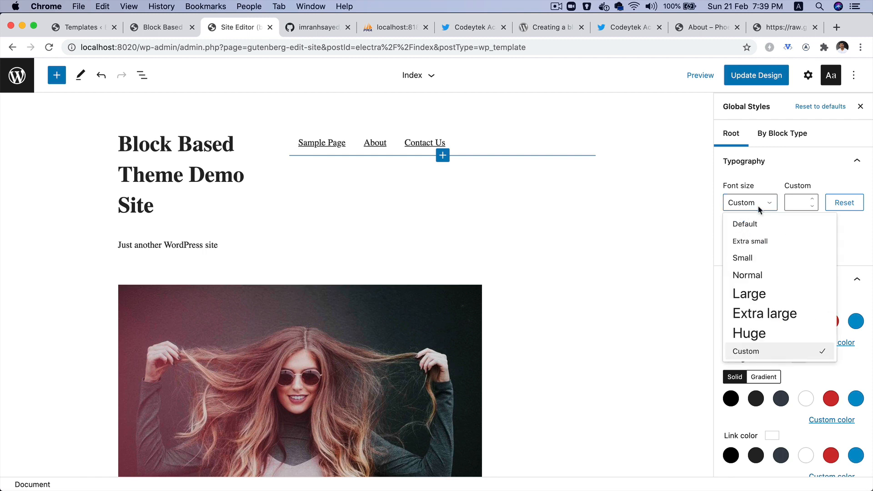
scroll("down", 3)
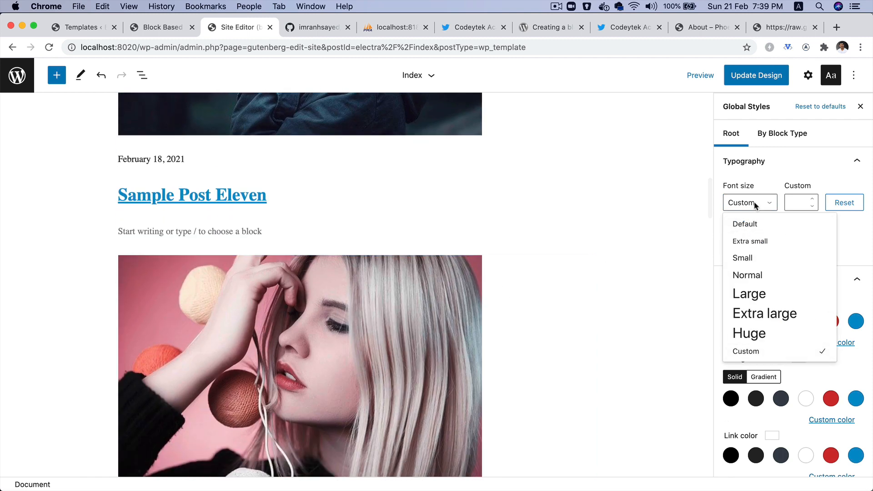
left_click(748, 293)
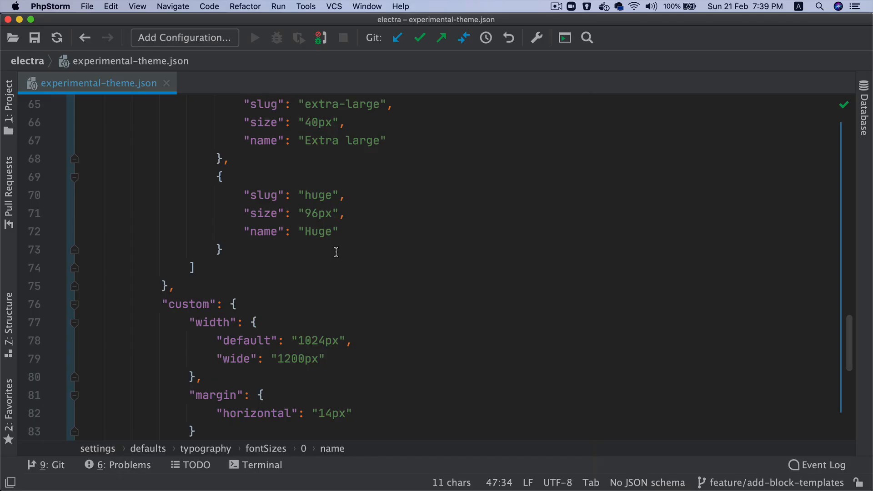
scroll("down", 3)
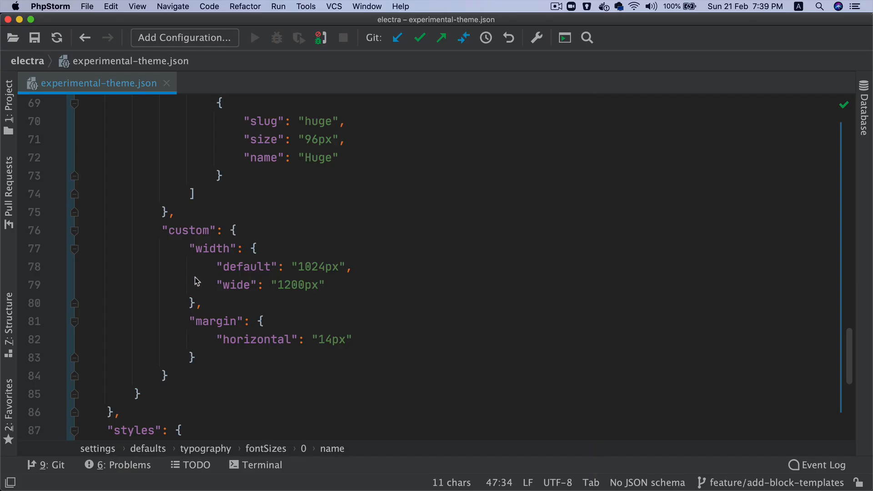
double_click(211, 249)
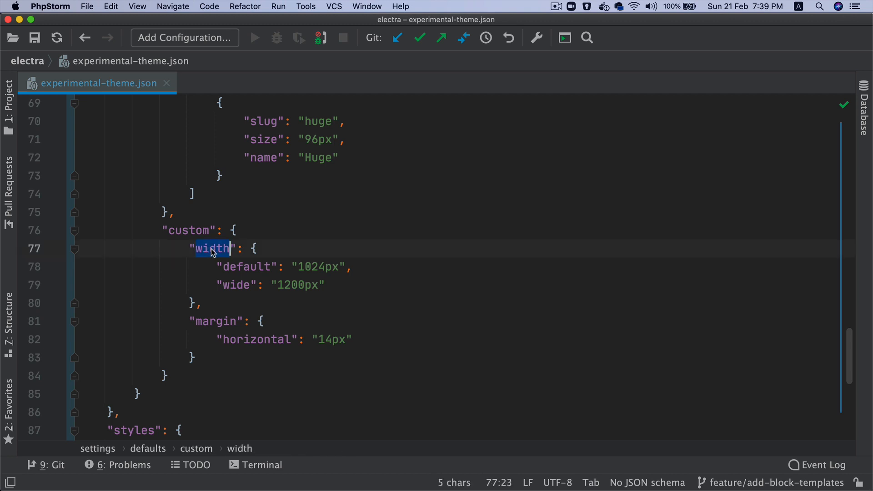
left_click(332, 267)
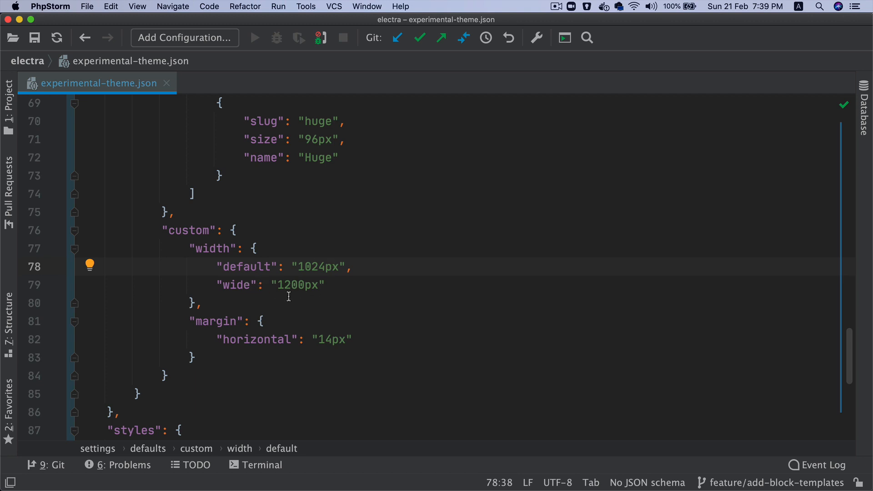
mouse_move(283, 327)
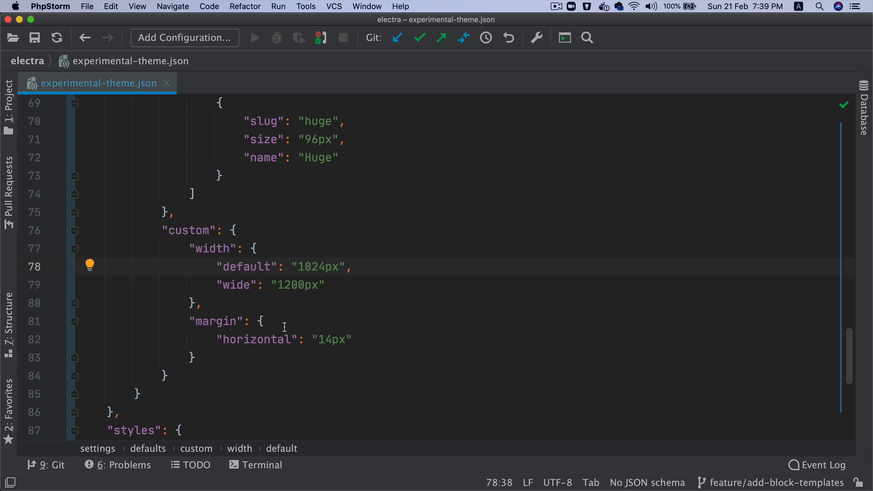
double_click(256, 339)
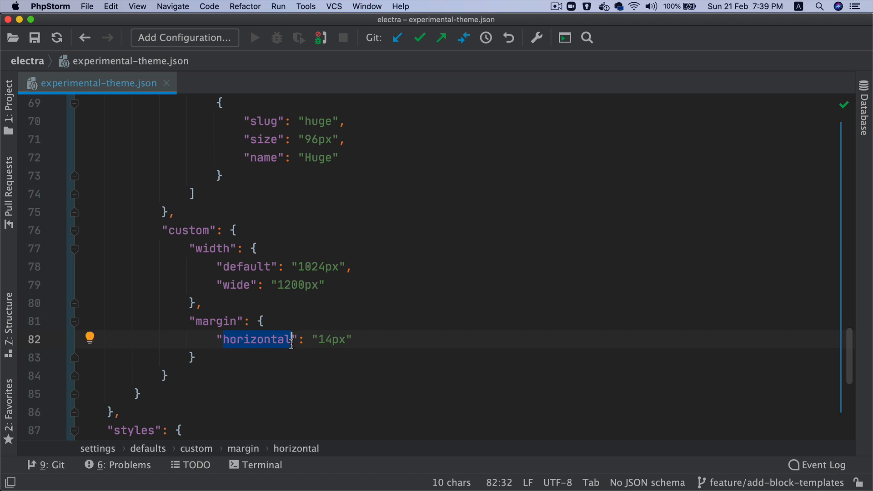
scroll("down", 3)
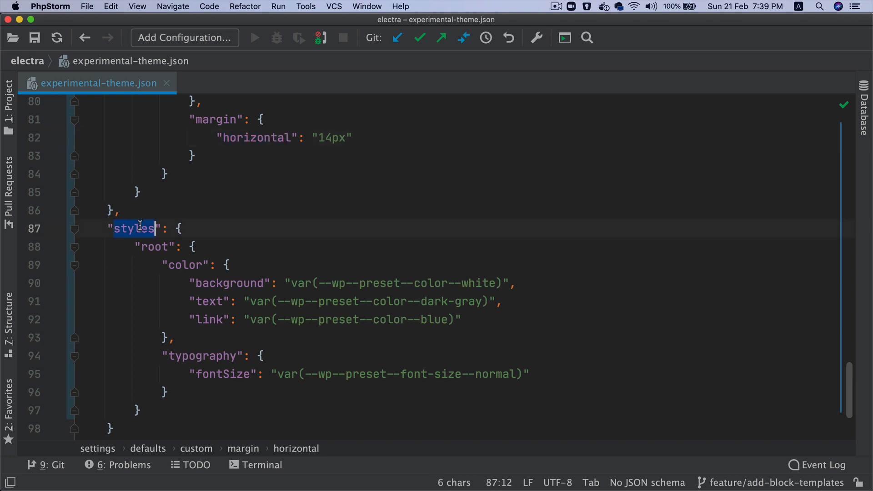
double_click(186, 265)
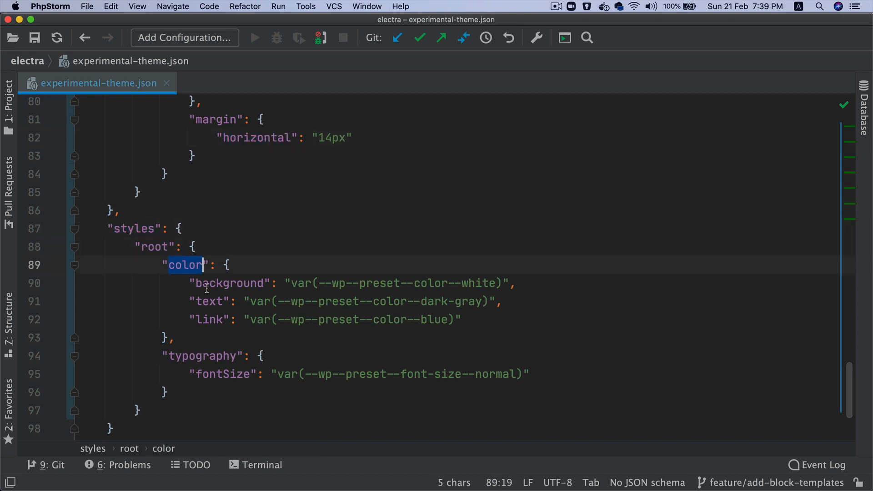
double_click(228, 283)
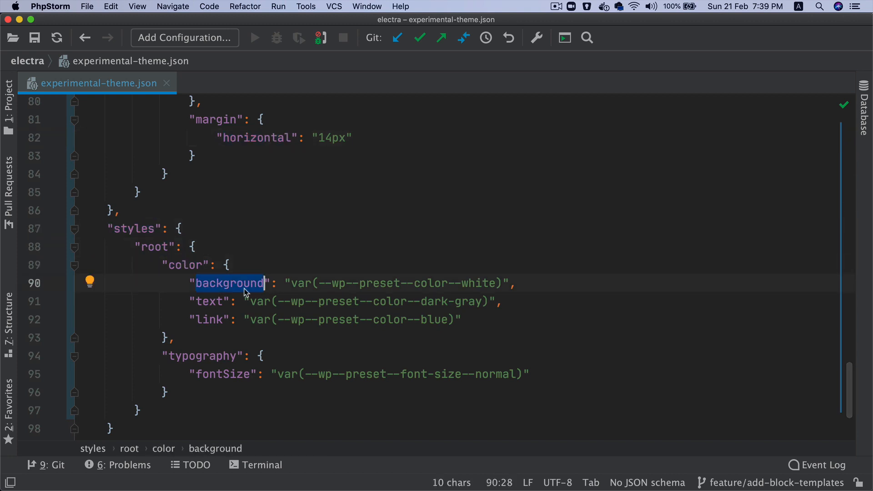
double_click(207, 301)
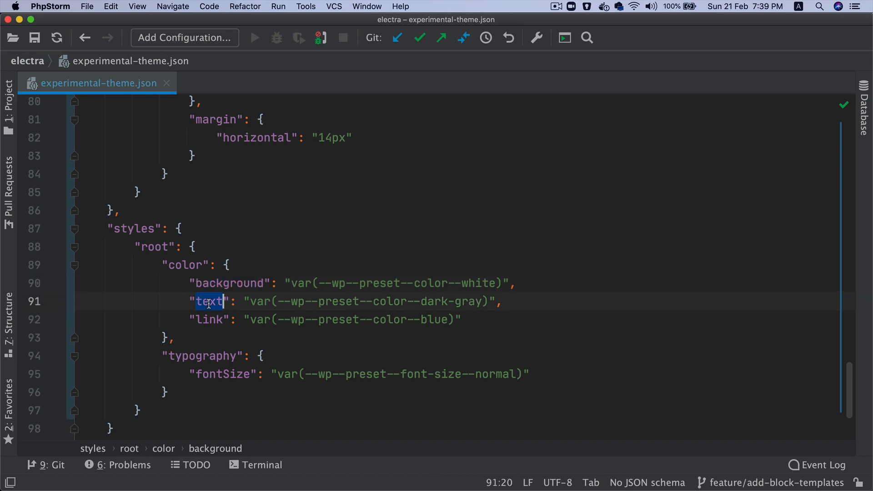
double_click(222, 374)
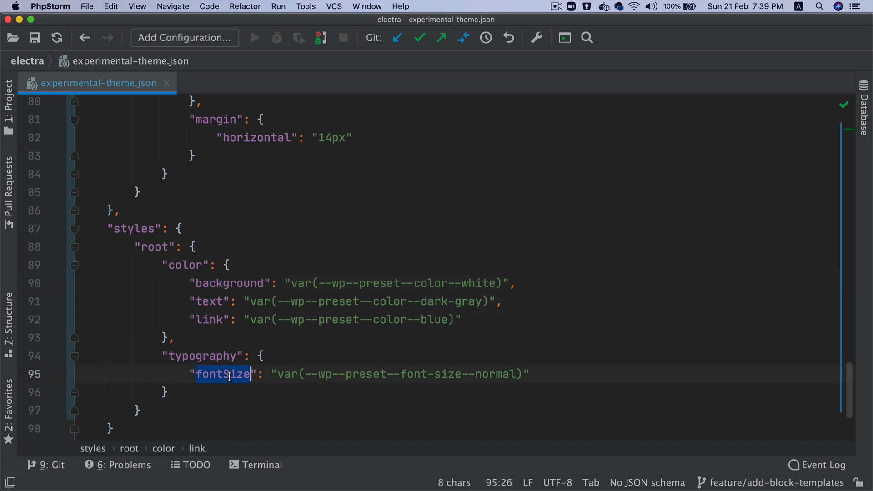
Set Root colours to Dark Gray background, White text and Blue links
left_click(239, 27)
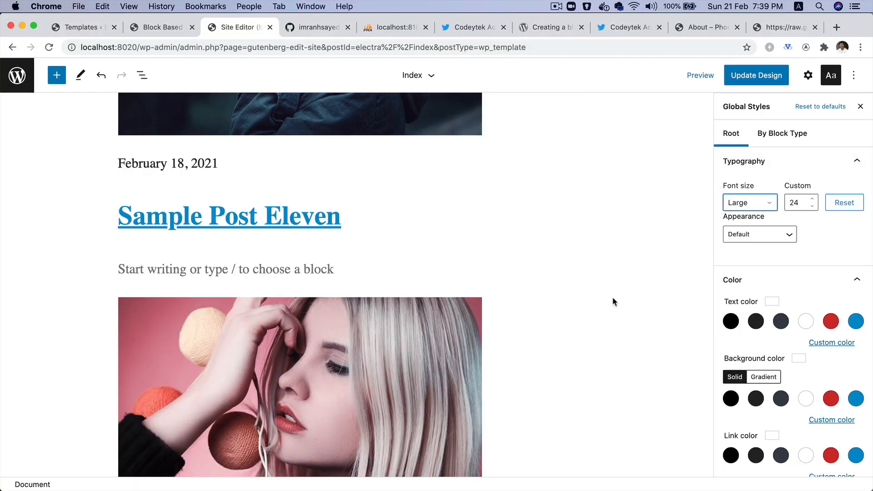
scroll("down", 3)
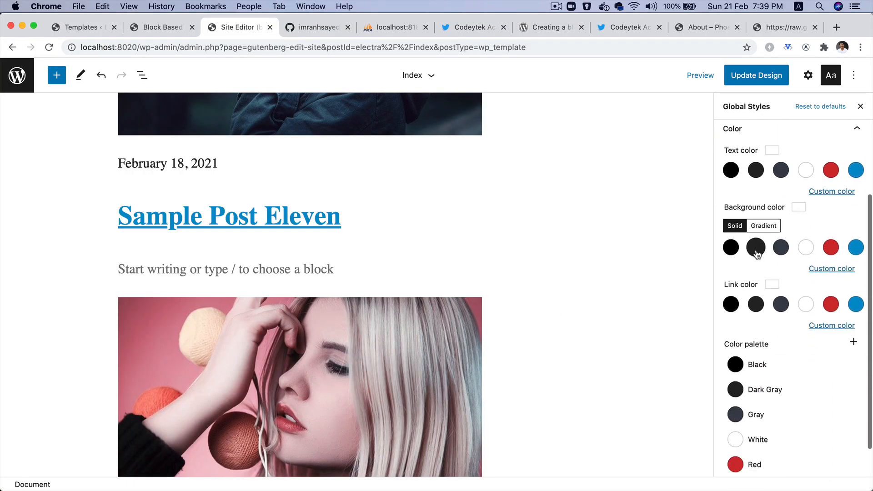
left_click(756, 247)
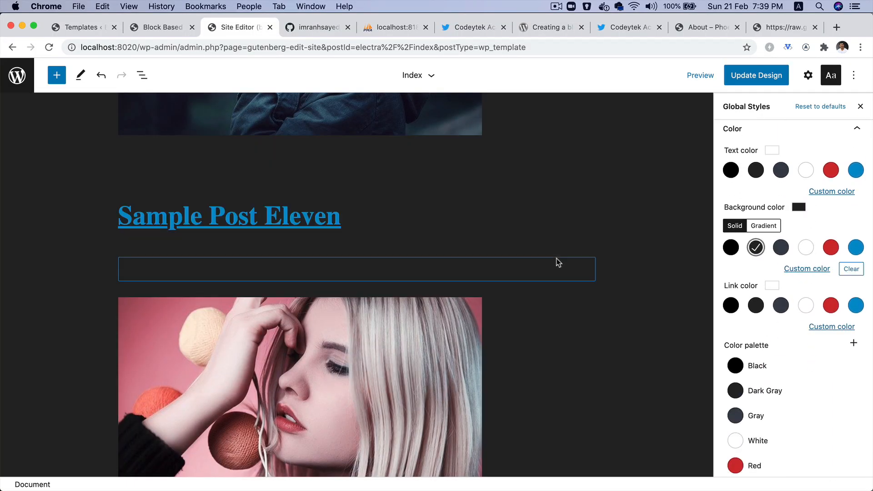
scroll("down", 3)
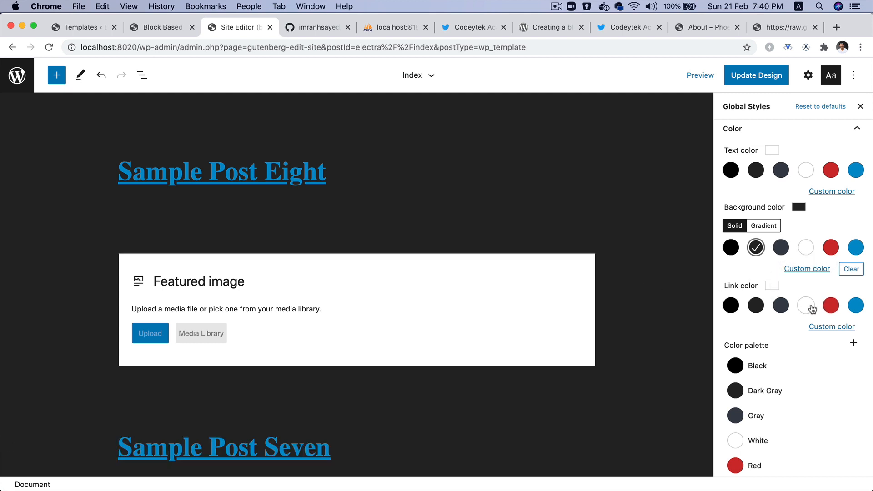
left_click(806, 305)
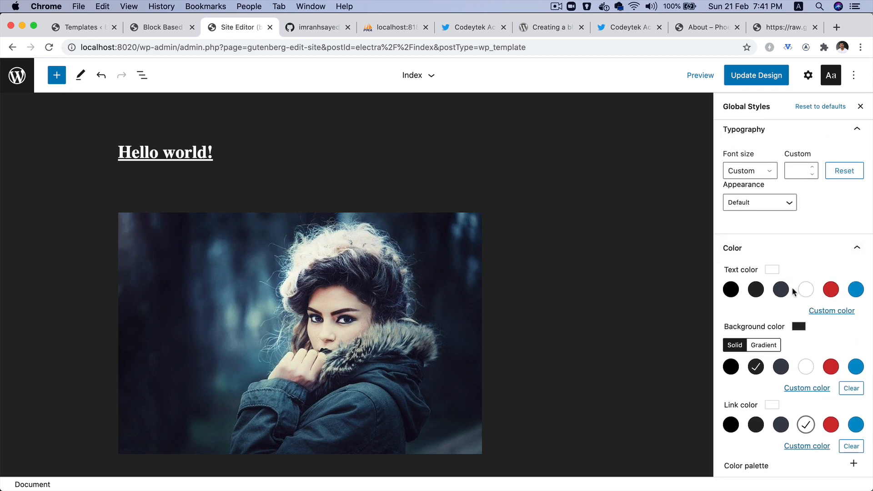
left_click(781, 290)
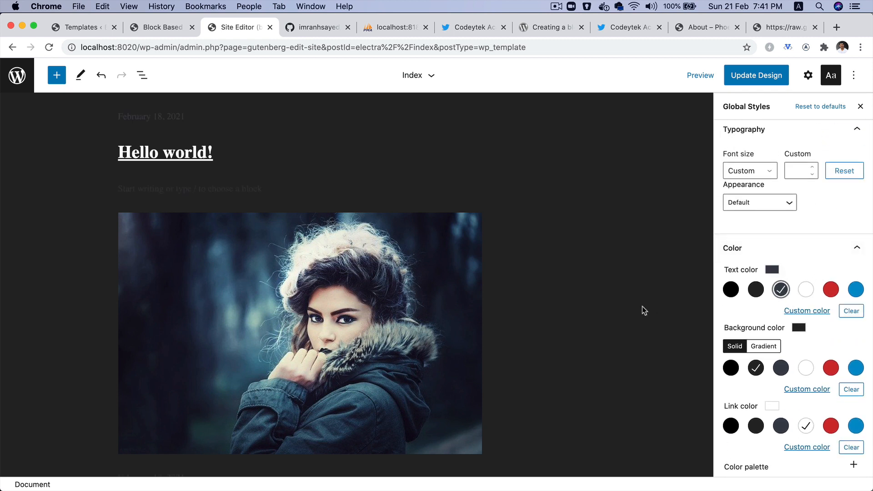
left_click(806, 290)
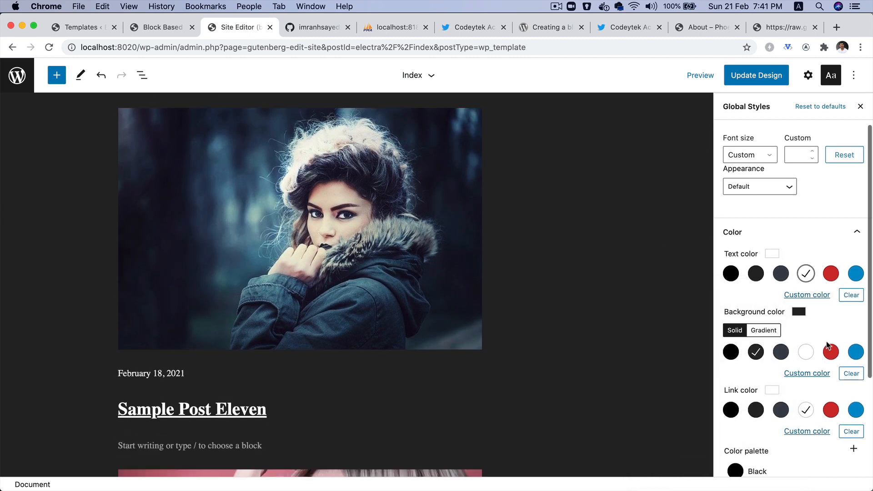
scroll("down", 3)
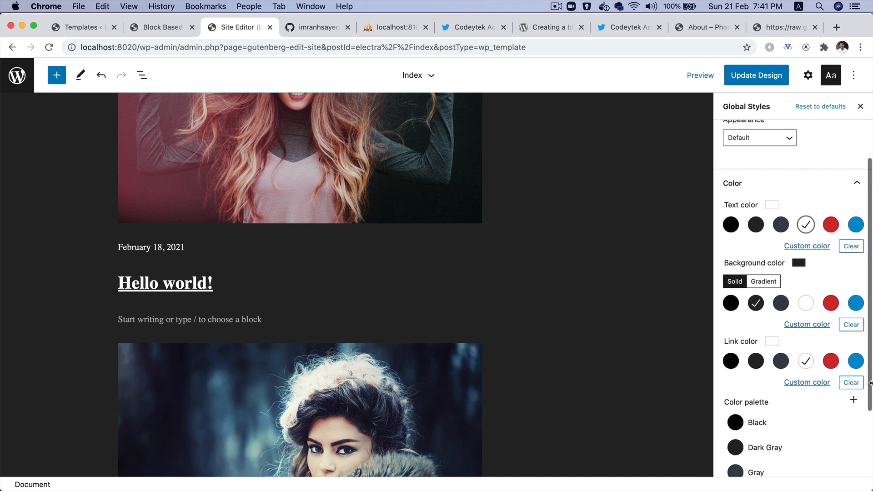
left_click(856, 361)
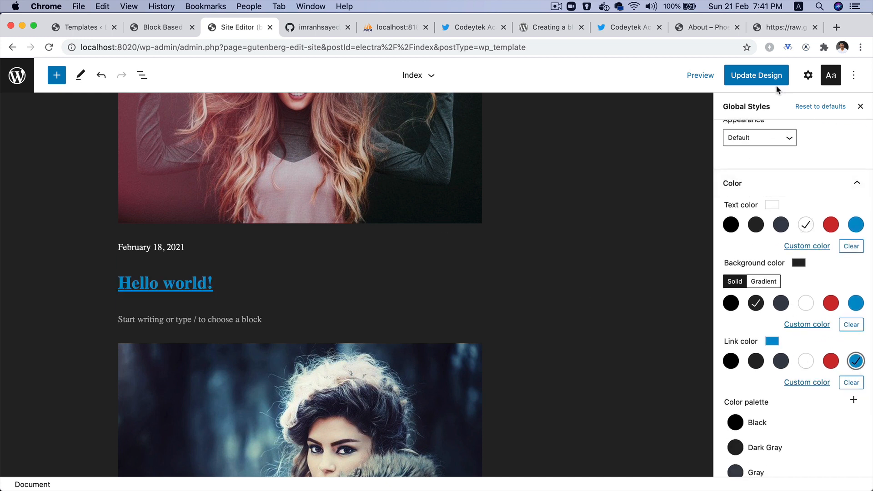
Save the global style changes and scroll the live front page
left_click(756, 75)
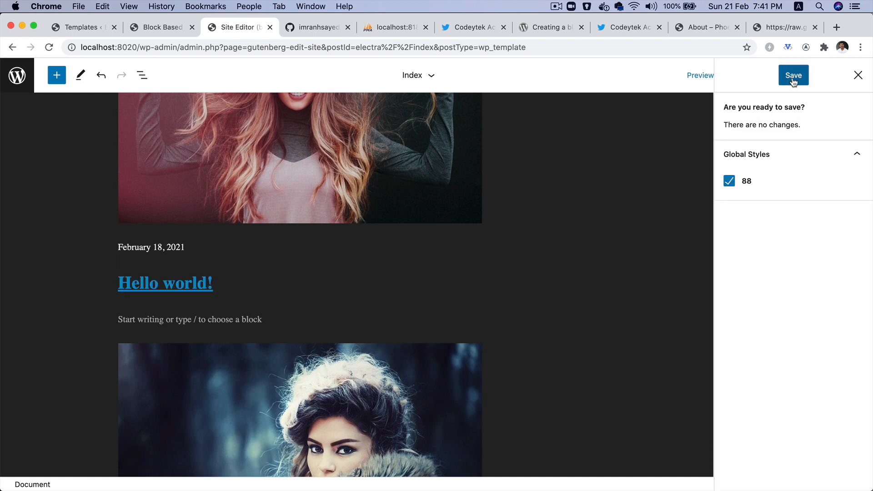
left_click(741, 180)
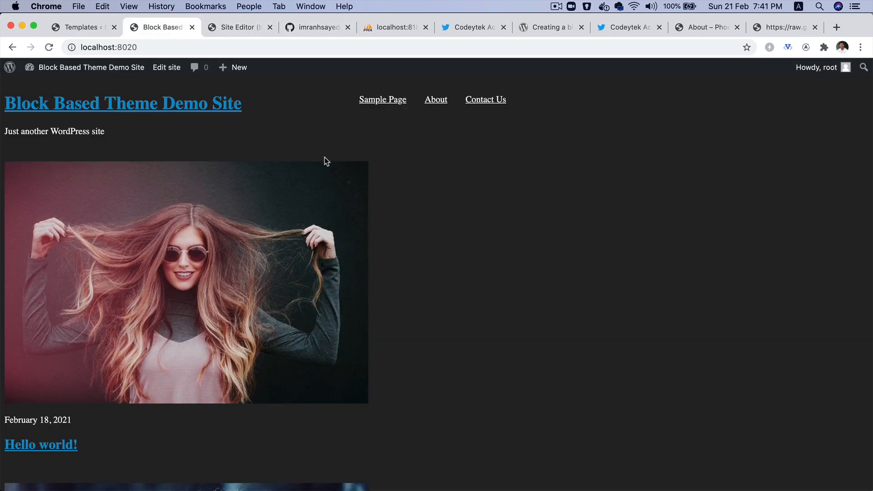
scroll("down", 3)
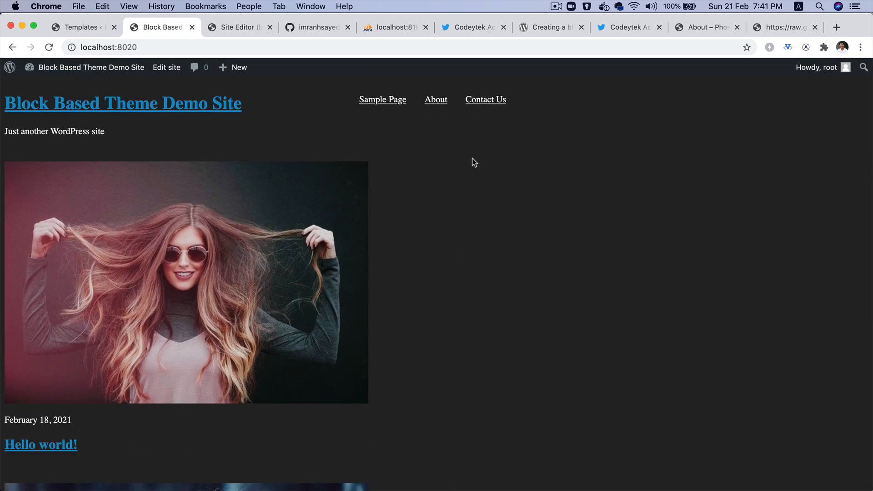
scroll("down", 3)
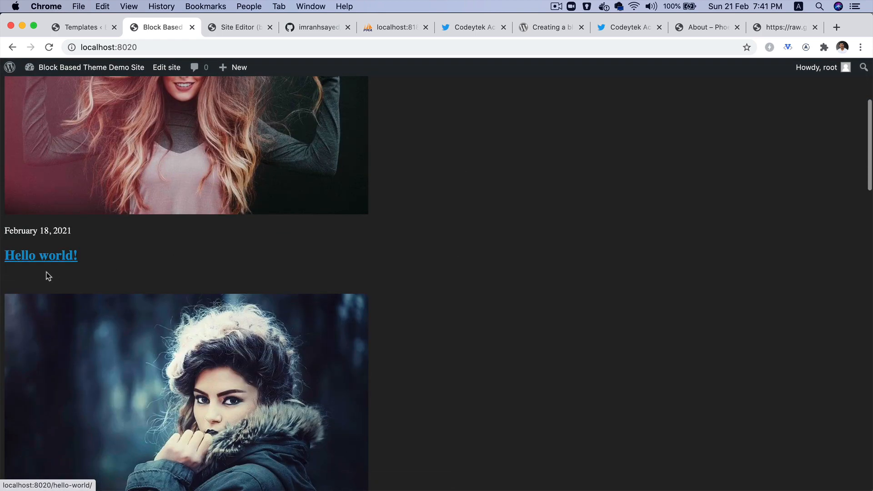
Open the Hello world! post and scroll through its dark-styled content
left_click(40, 256)
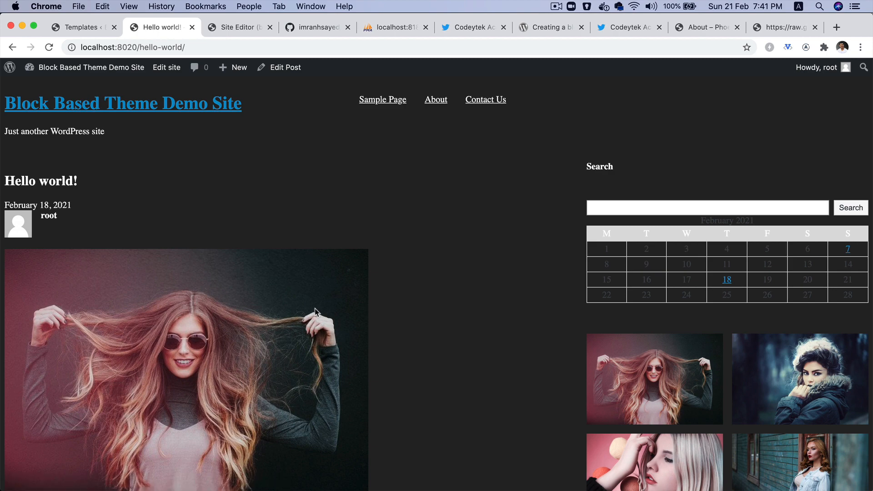
scroll("down", 3)
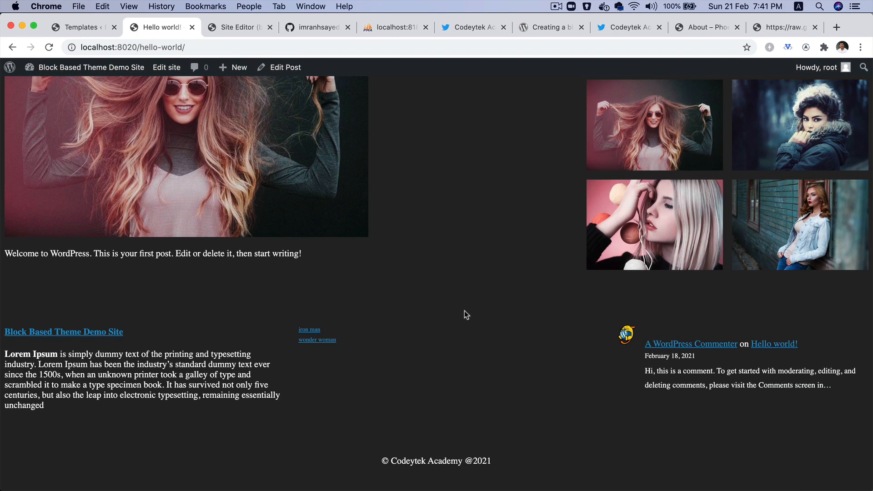
left_click(82, 27)
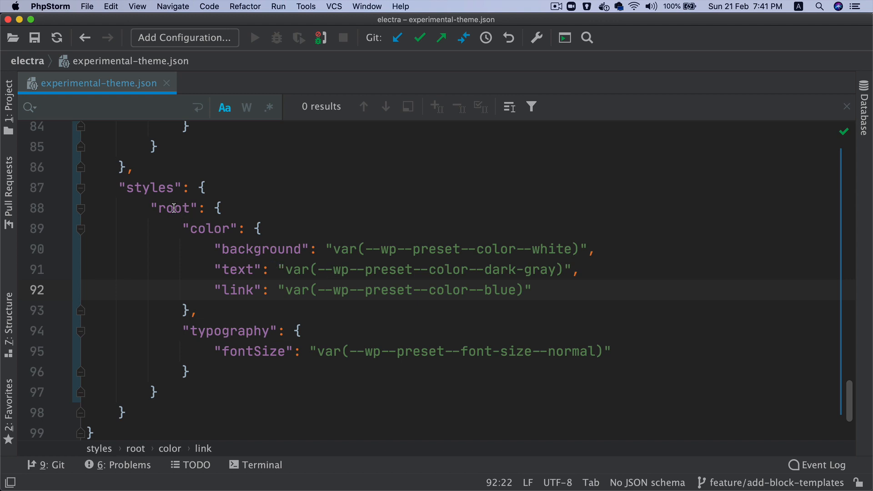
left_click(46, 6)
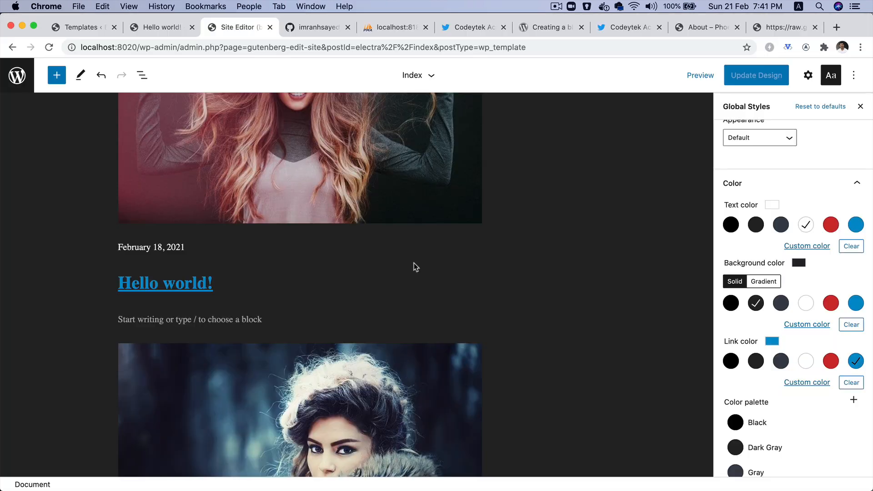
mouse_move(161, 27)
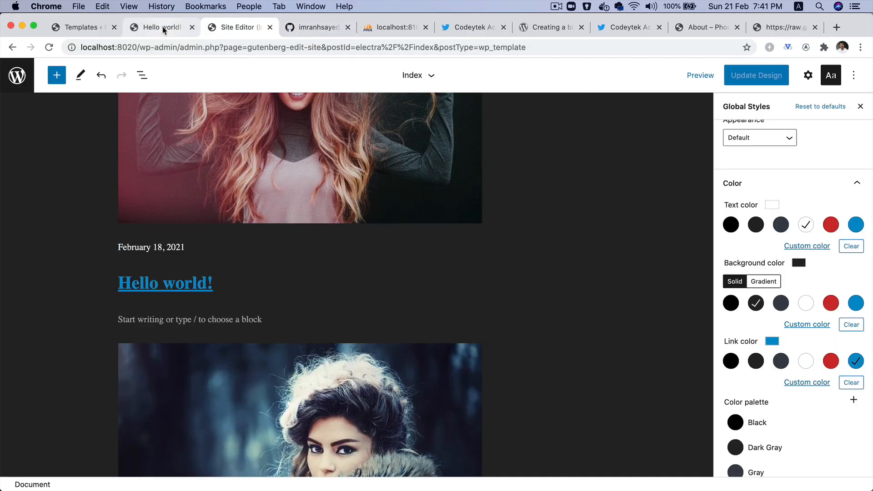
left_click(158, 27)
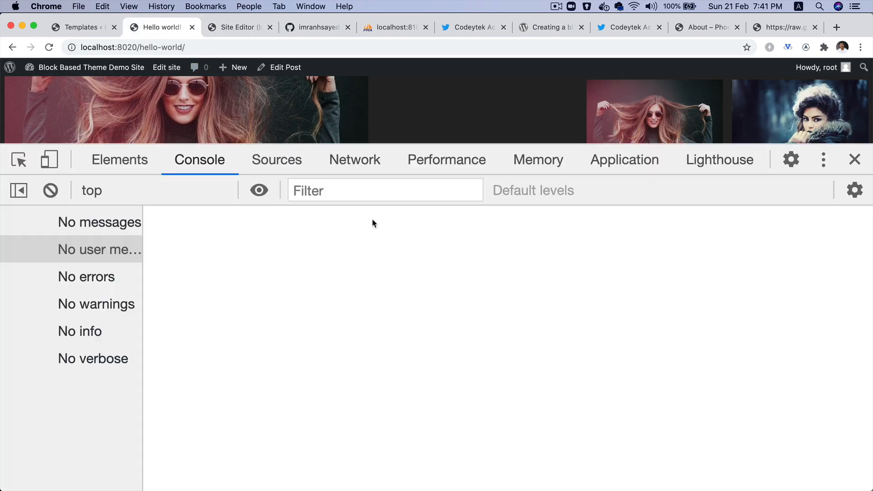
left_click(118, 160)
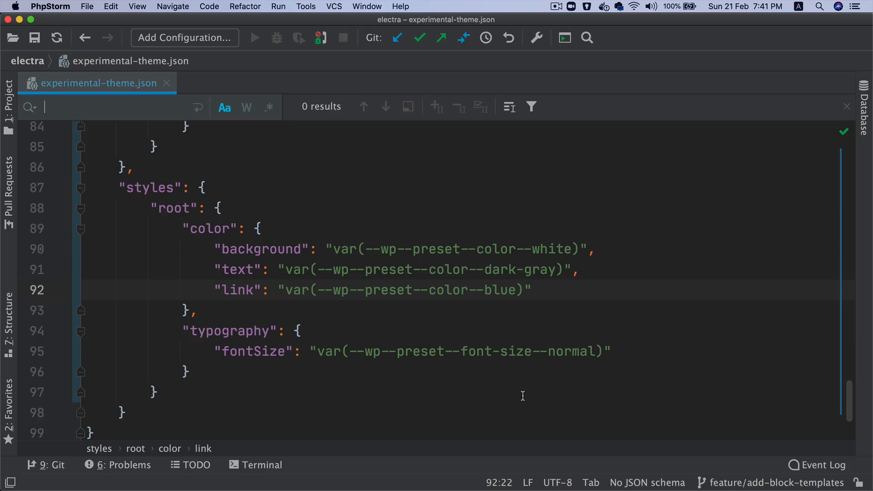
mouse_move(388, 302)
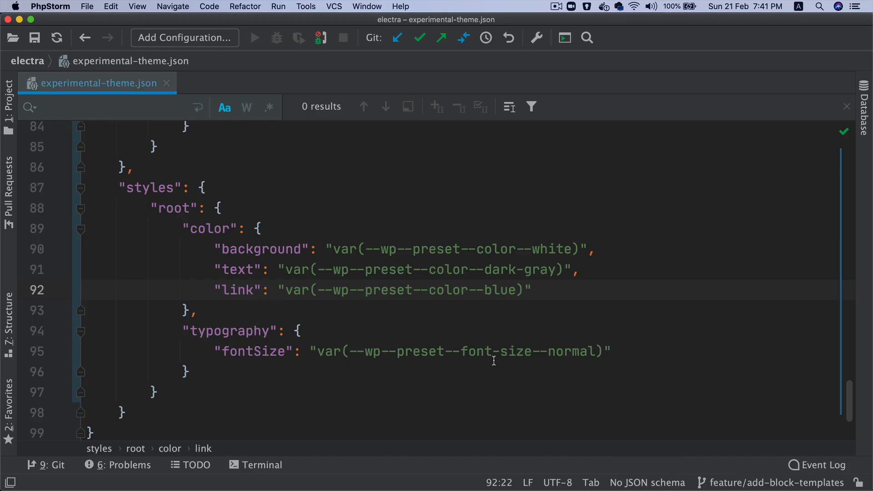
scroll("up", 3)
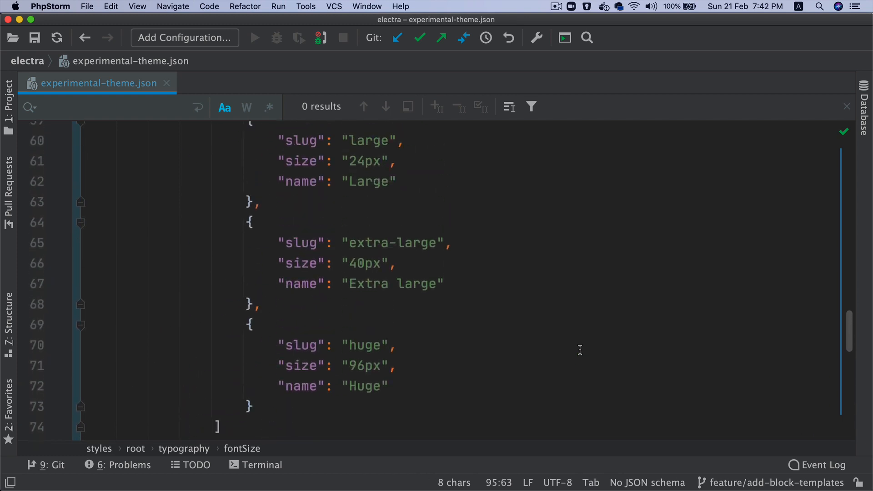
scroll("up", 3)
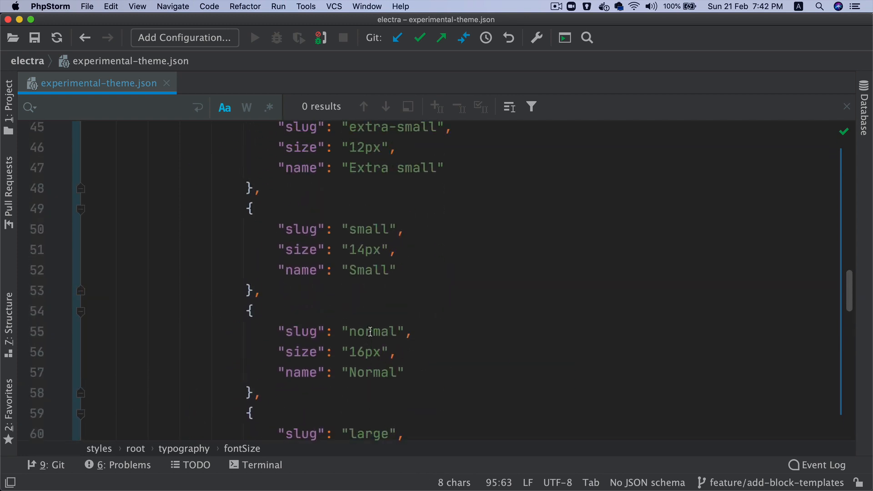
scroll("down", 3)
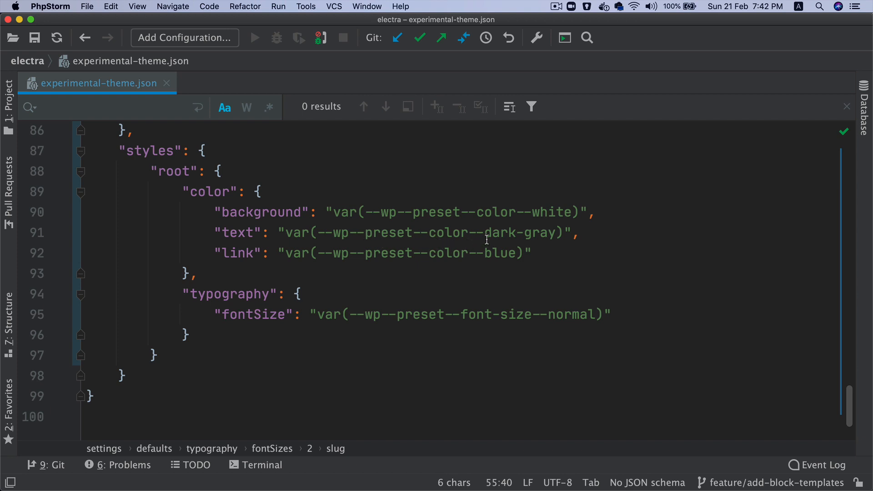
double_click(518, 232)
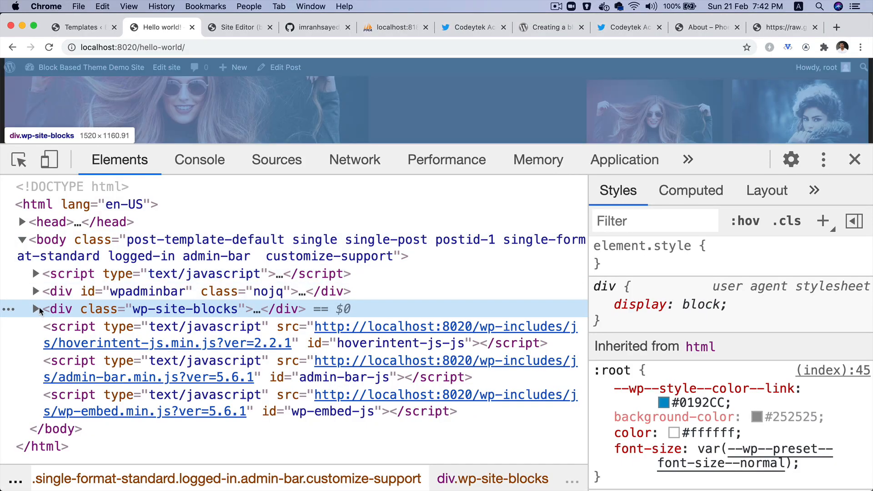
Inspect the :root rule under div.wp-site-blocks and test-change its text colour to blue
left_click(84, 203)
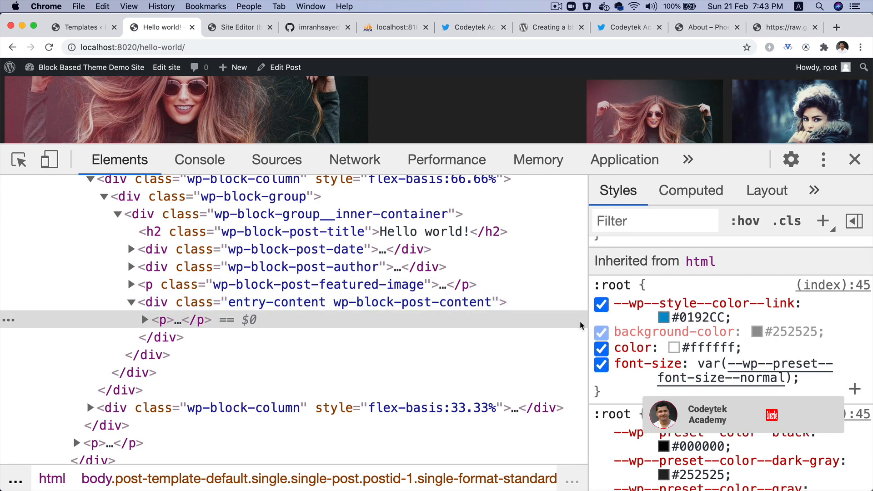
scroll("up", 3)
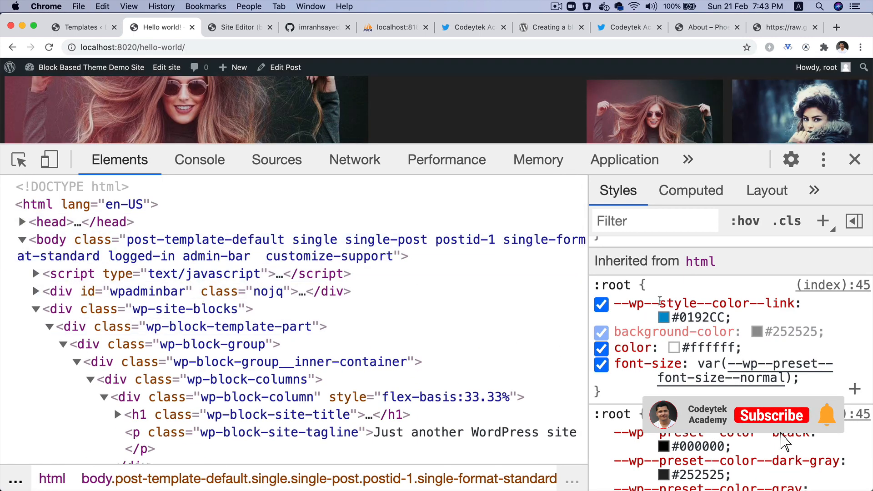
left_click(772, 415)
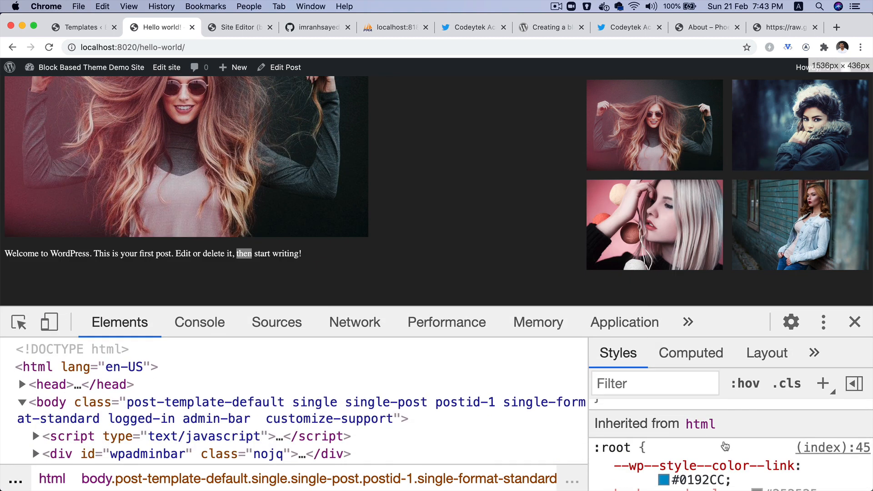
scroll("down", 3)
type("blue")
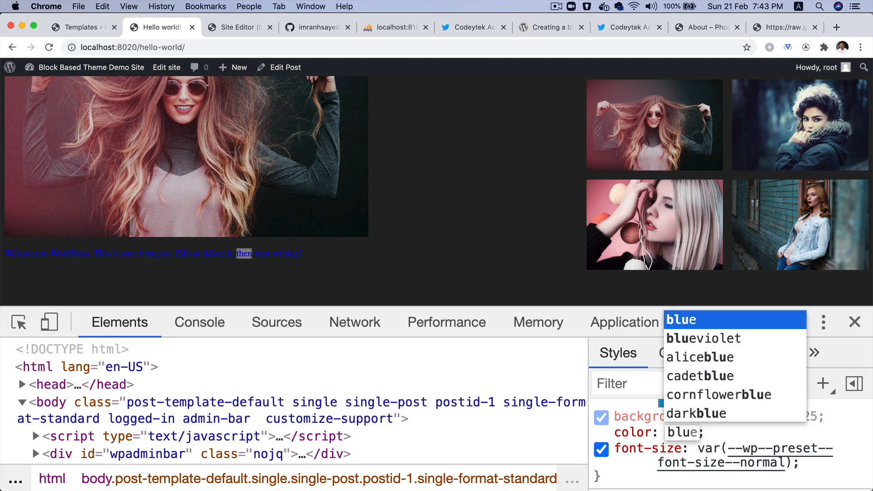
left_click(703, 338)
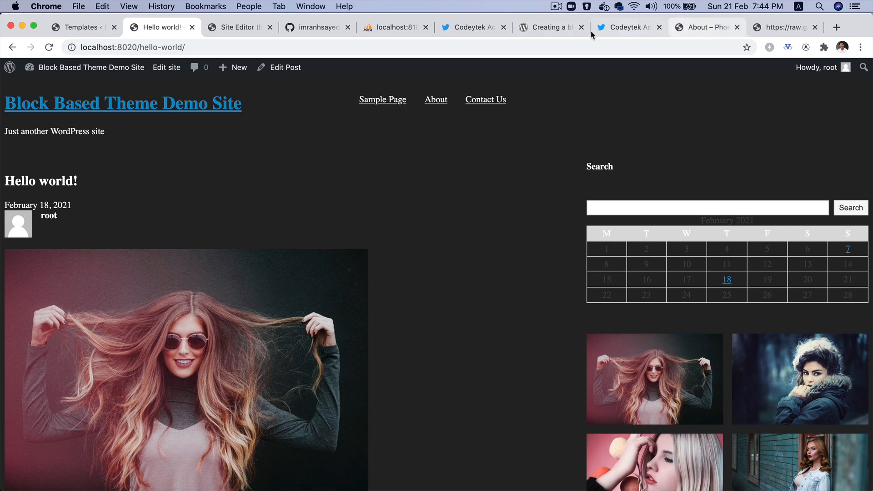
Show the tutorial's core/heading/h2 block style example with magenta text and medium line height
left_click(548, 27)
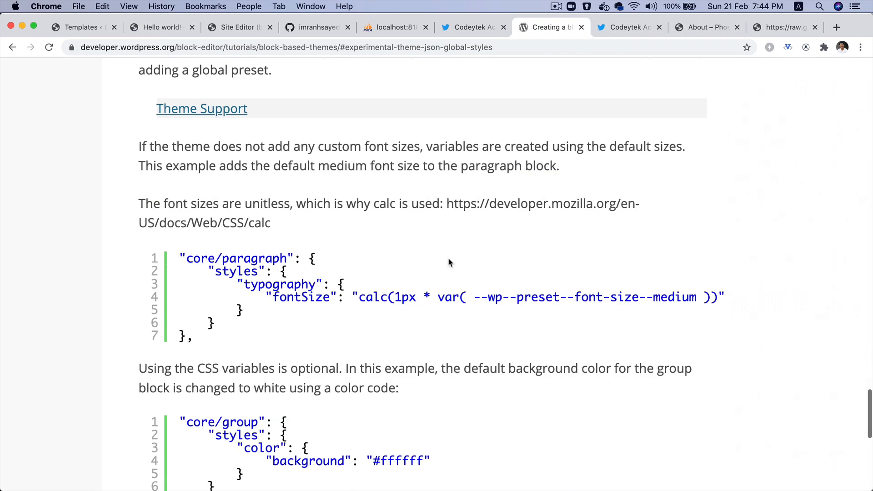
scroll("down", 3)
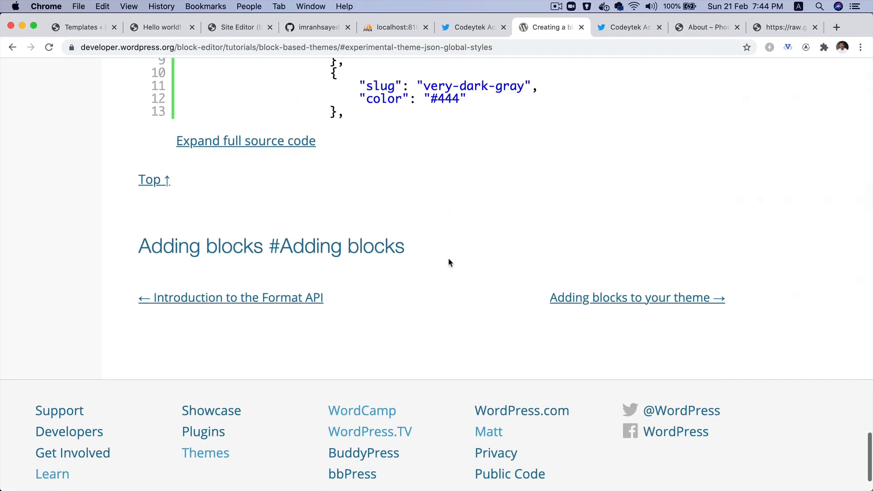
scroll("up", 3)
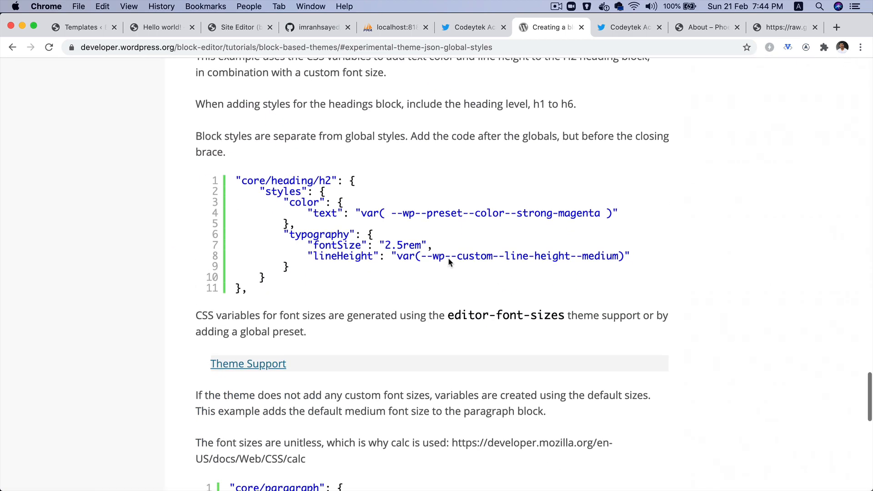
scroll("up", 3)
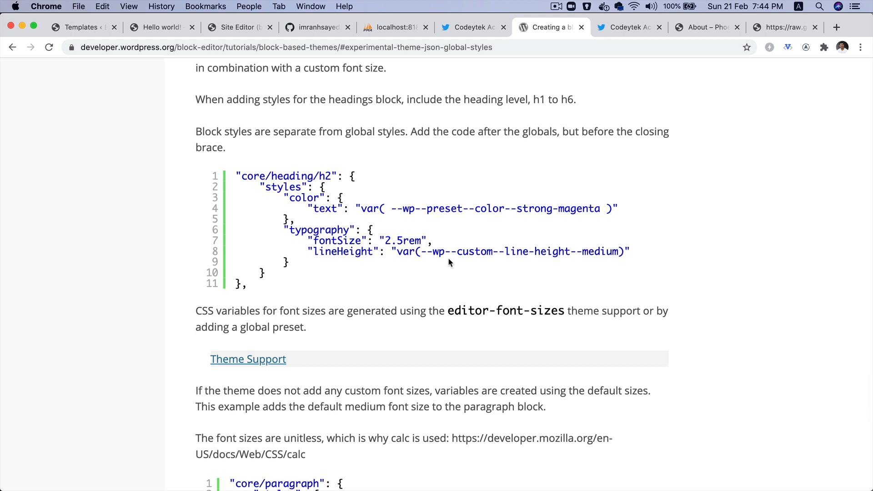
mouse_move(801, 121)
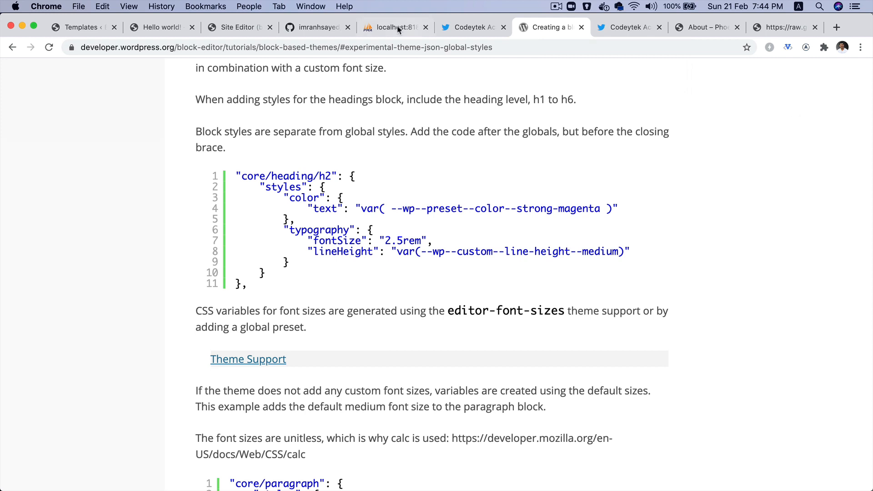
Show the electra theme GitHub repository, then the academy's Twitter profile
left_click(314, 26)
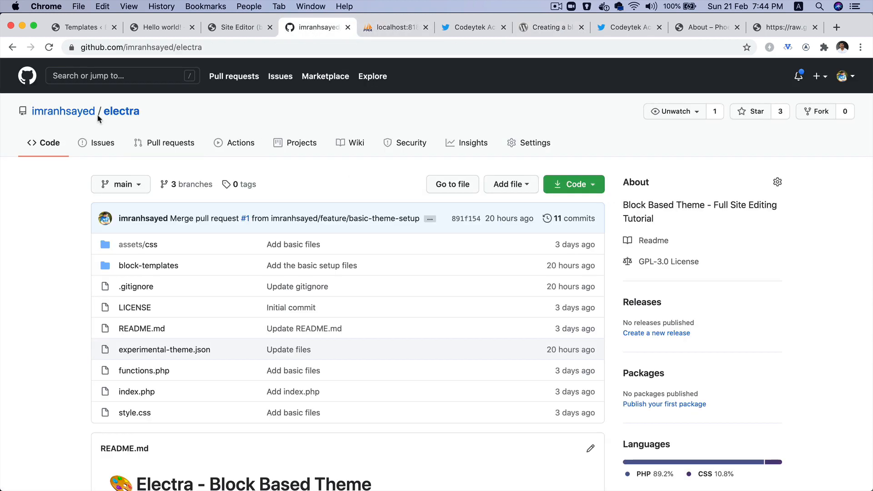
mouse_move(64, 111)
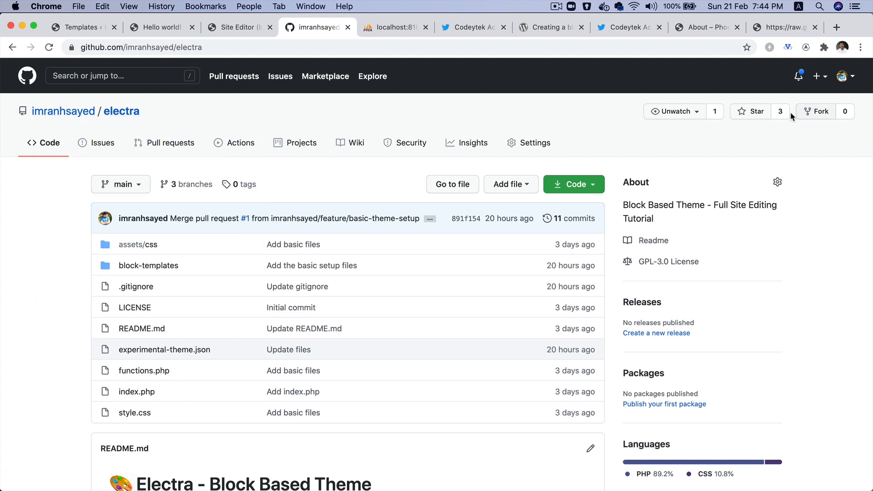
mouse_move(782, 118)
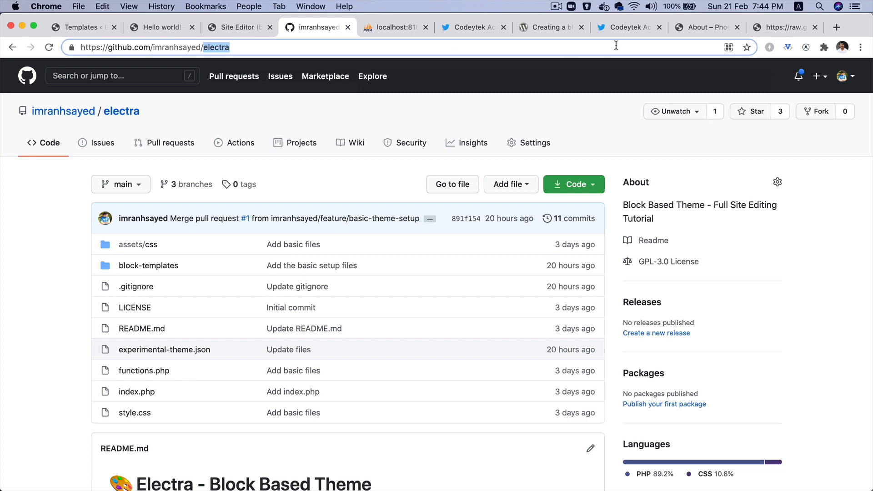
left_click(630, 27)
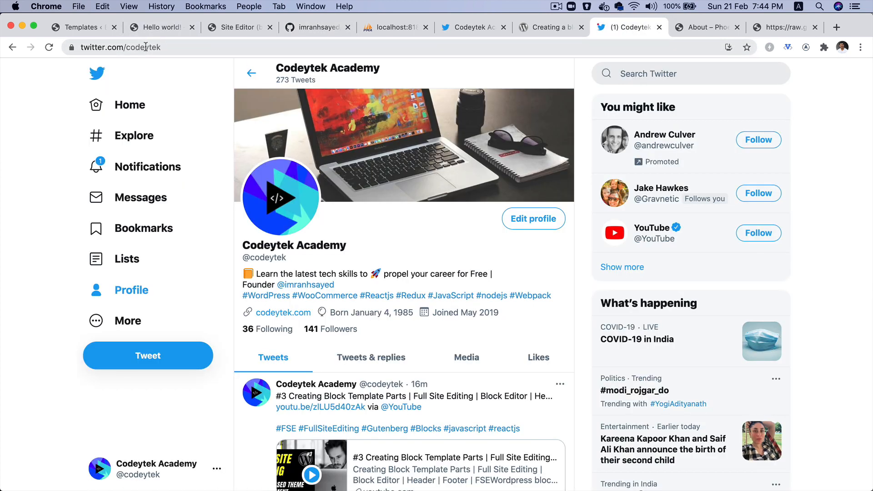